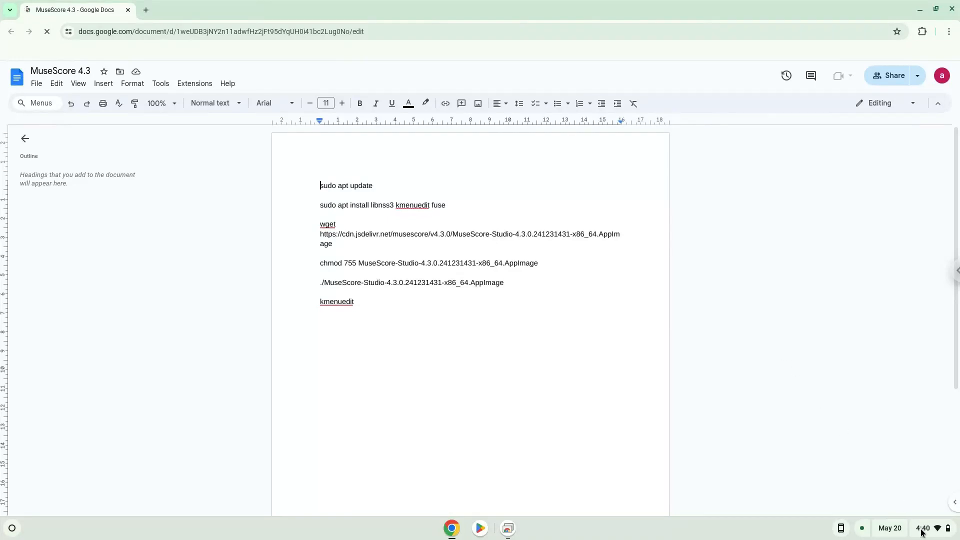
- Install the Linux development environment from Settings > About ChromeOS
click(921, 527)
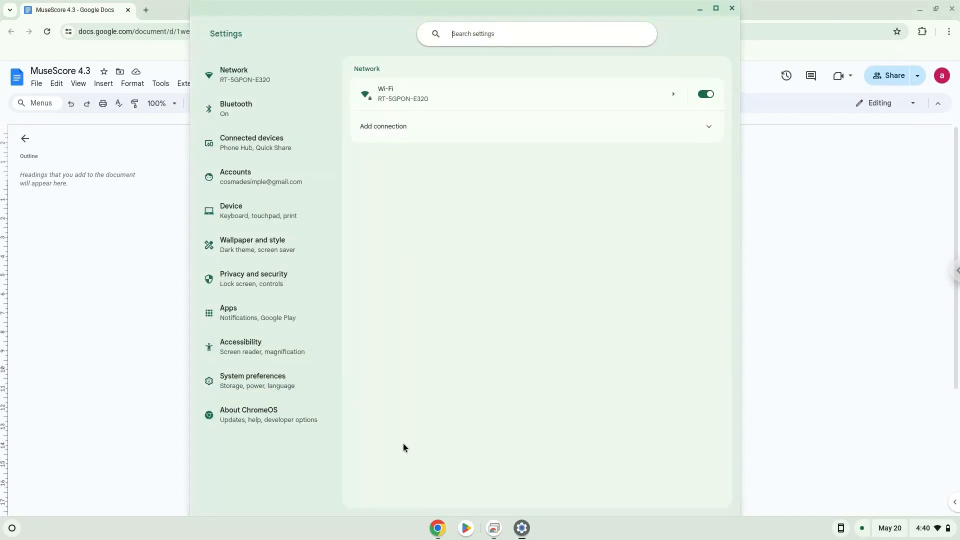
click(254, 414)
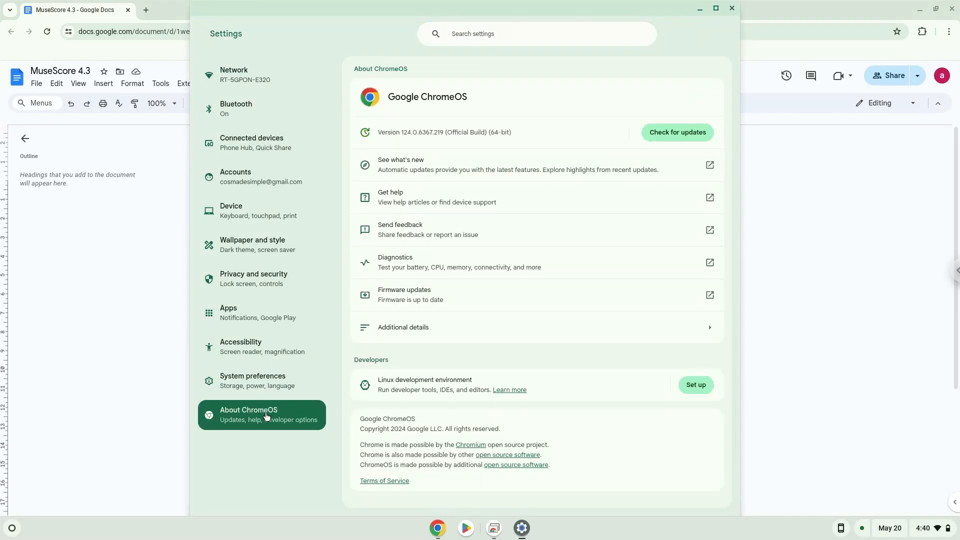
mouse_move(311, 408)
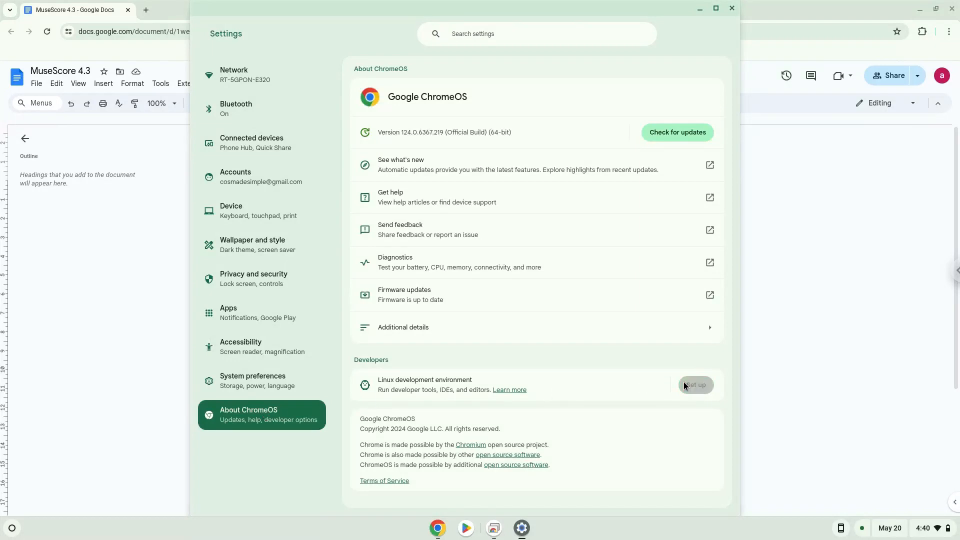
click(695, 385)
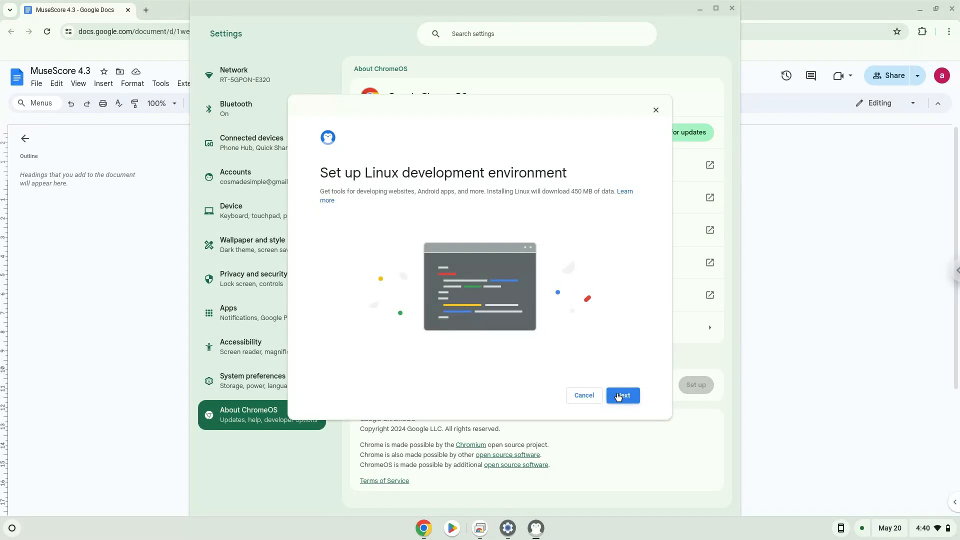
click(621, 394)
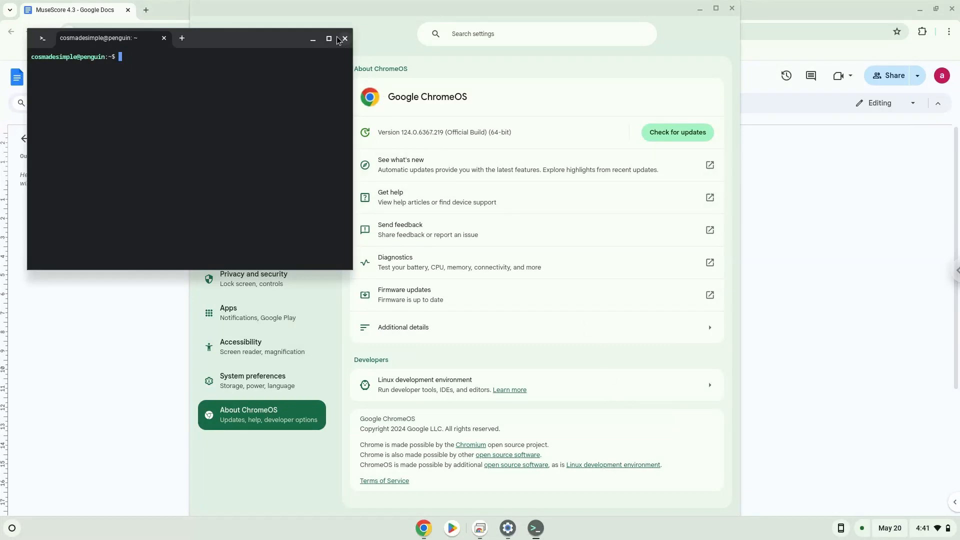
- Close the shell and Settings, copy 'sudo apt update' from the doc, and reopen Terminal
click(344, 38)
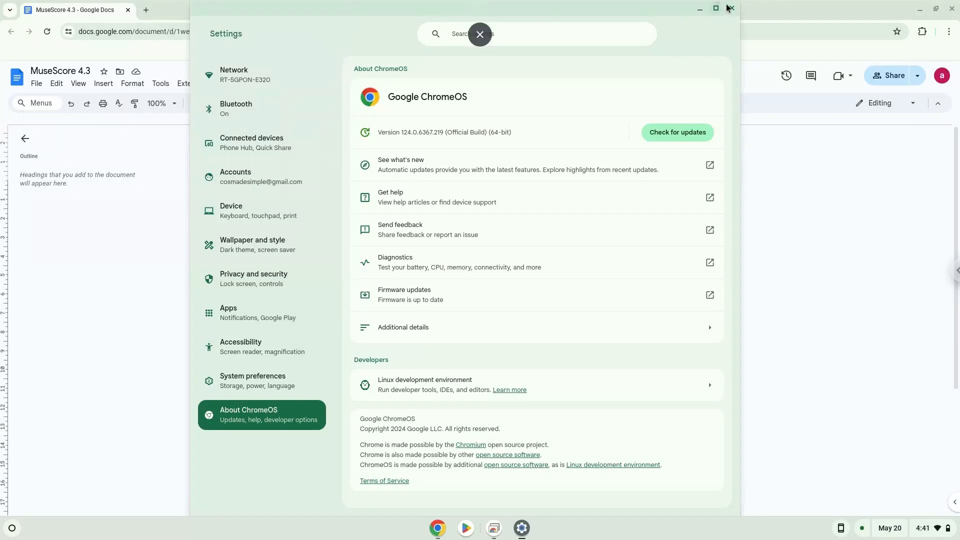
click(730, 8)
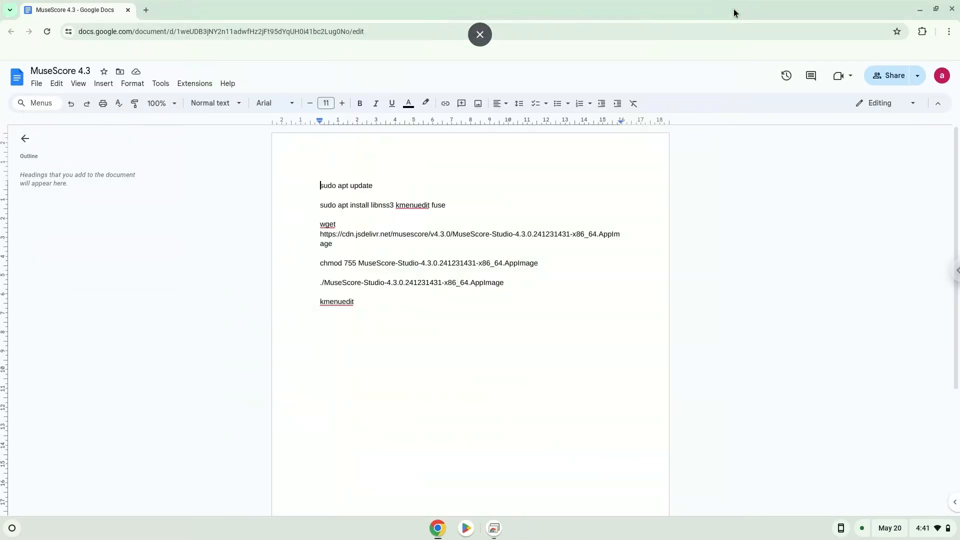
click(479, 34)
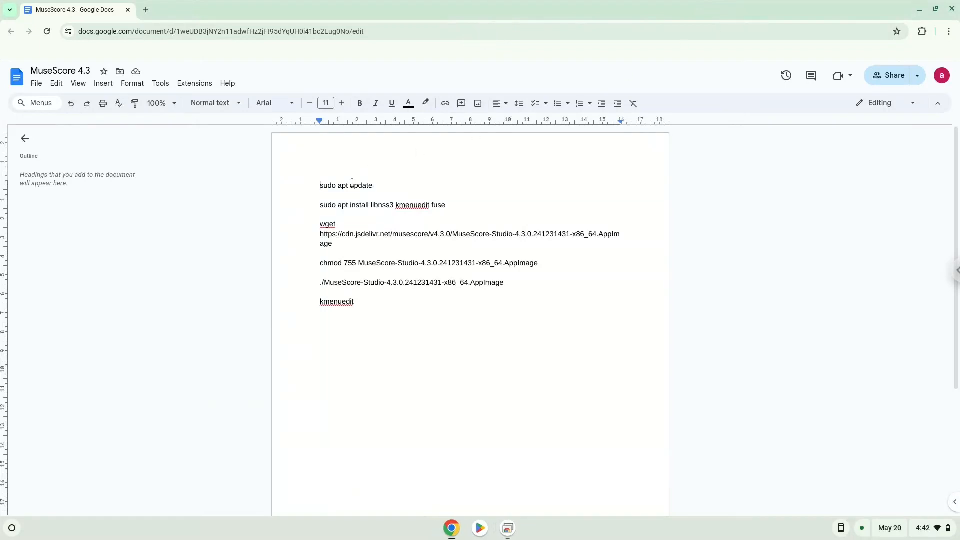
right_click(352, 185)
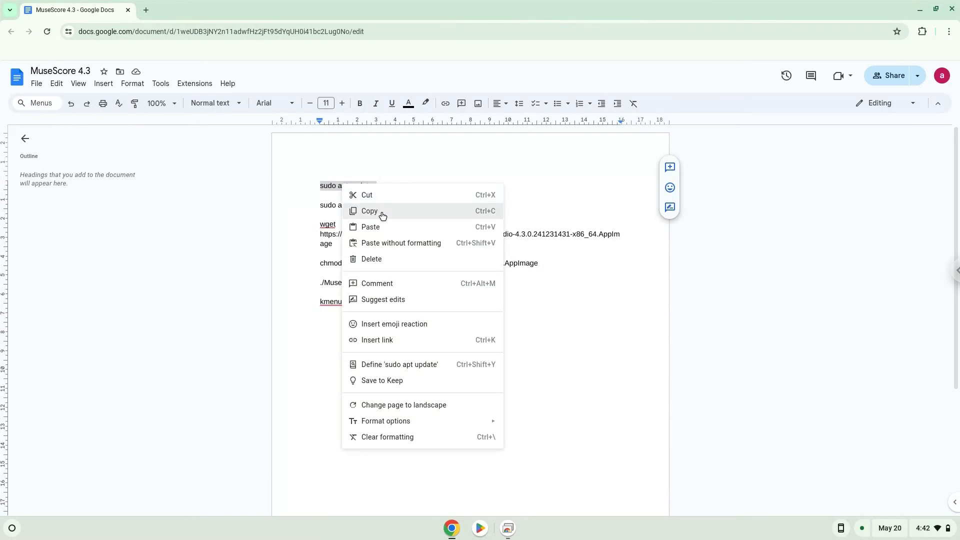
click(11, 527)
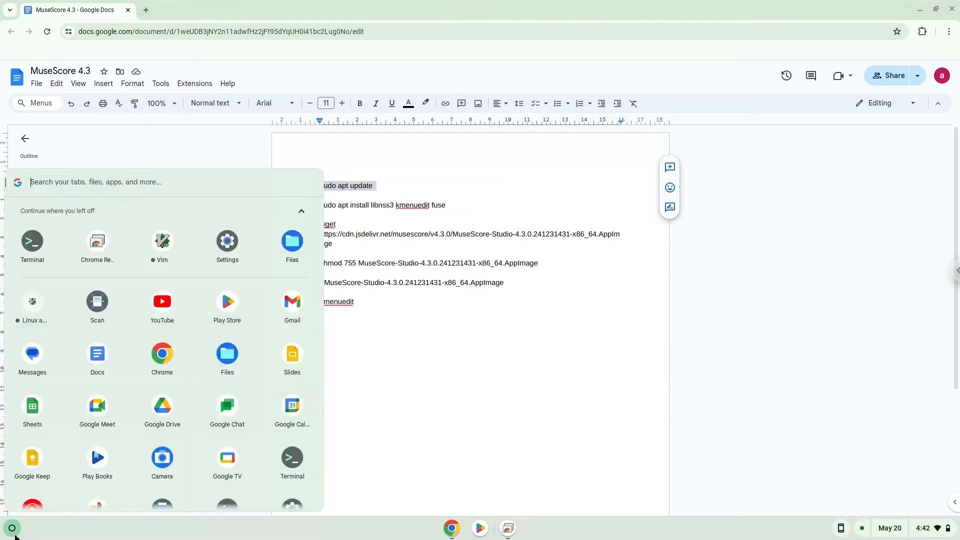
click(32, 243)
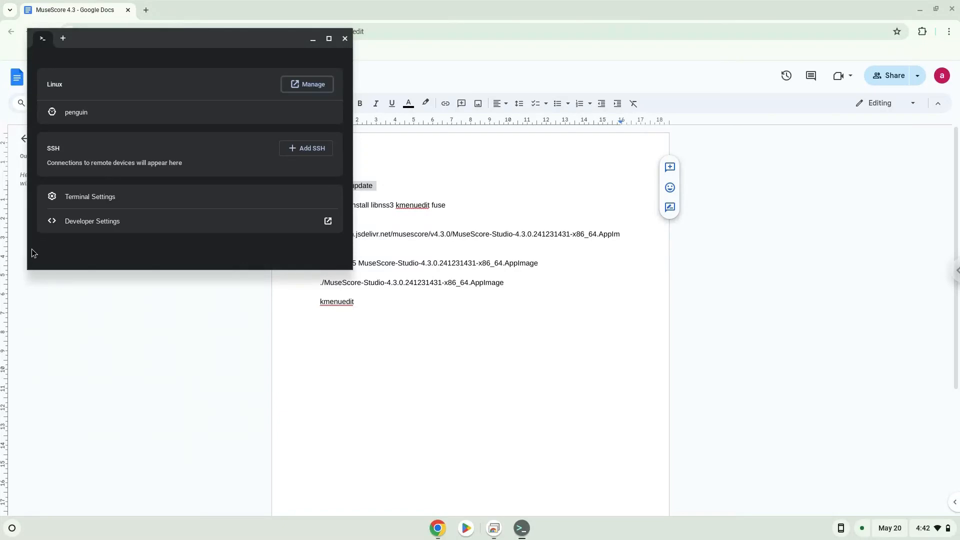
mouse_move(232, 72)
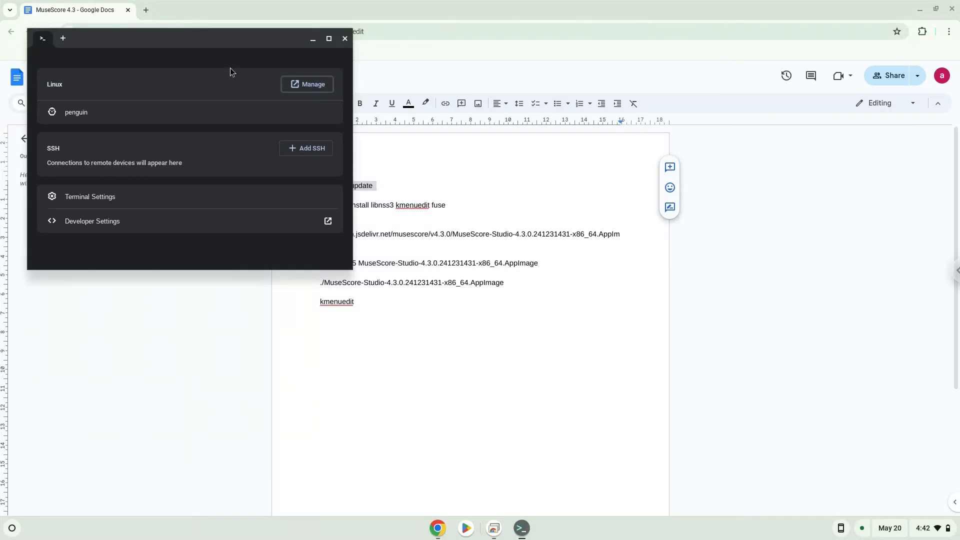
- Run sudo apt update in the maximized penguin shell, then return to the notes document
click(328, 38)
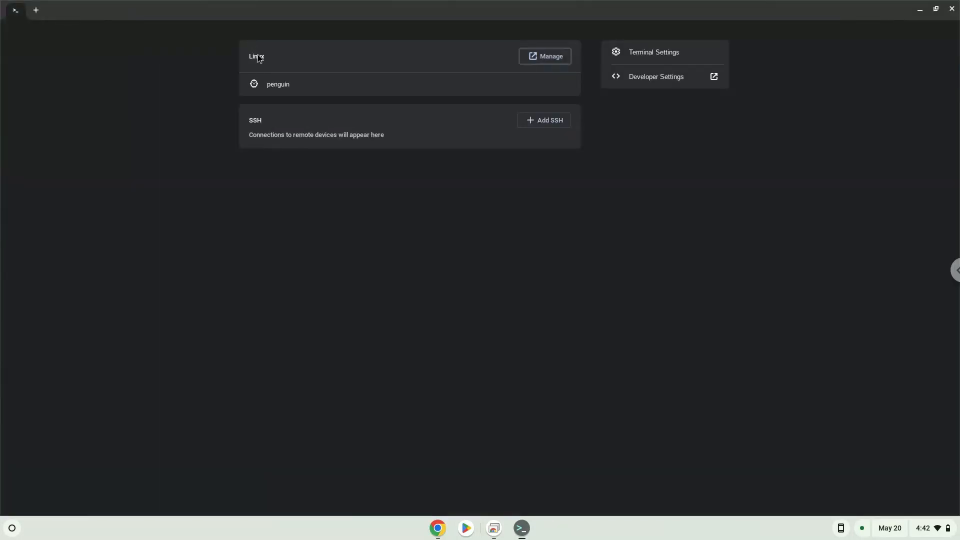
click(277, 84)
text(sudo apt update)
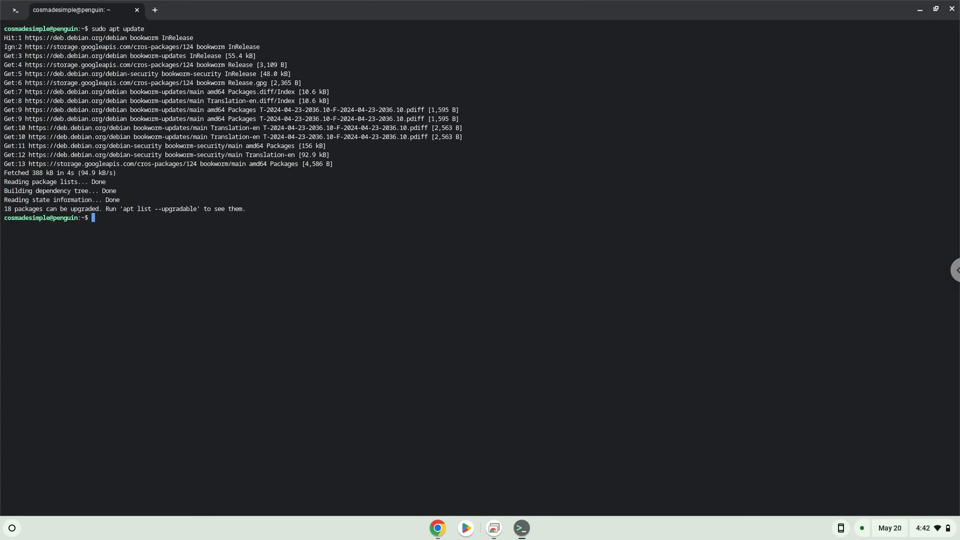
mouse_move(438, 527)
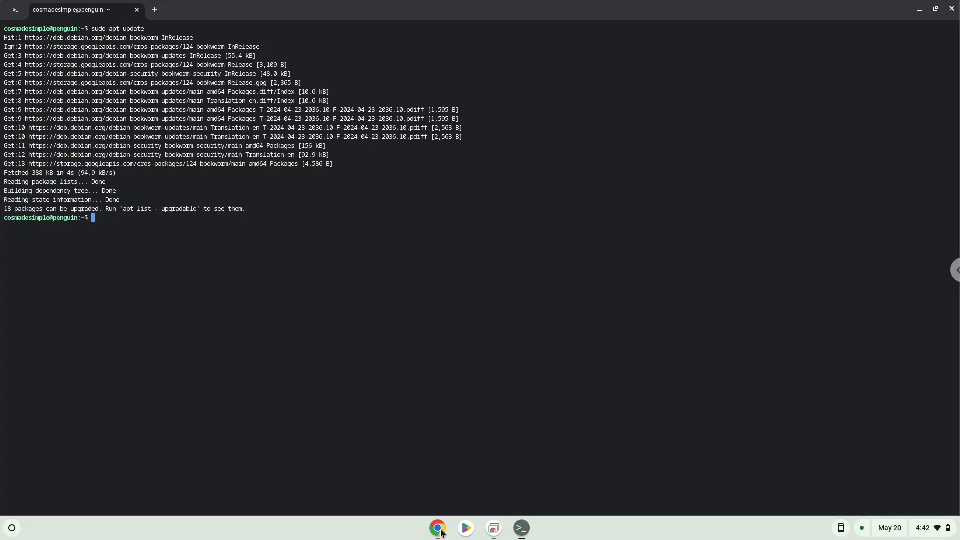
click(437, 528)
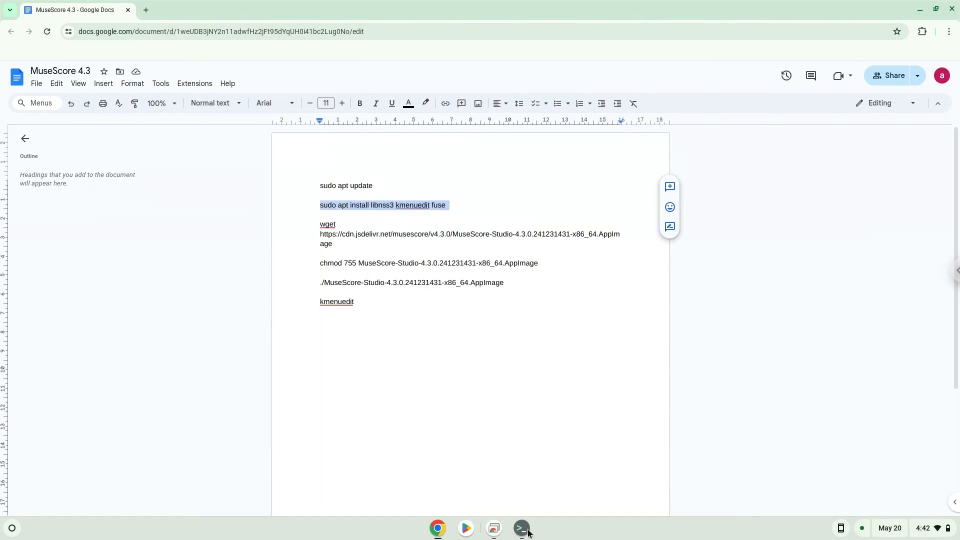
- Install libnss3, kmenuedit and fuse, confirming with Y, then return to the notes
click(519, 528)
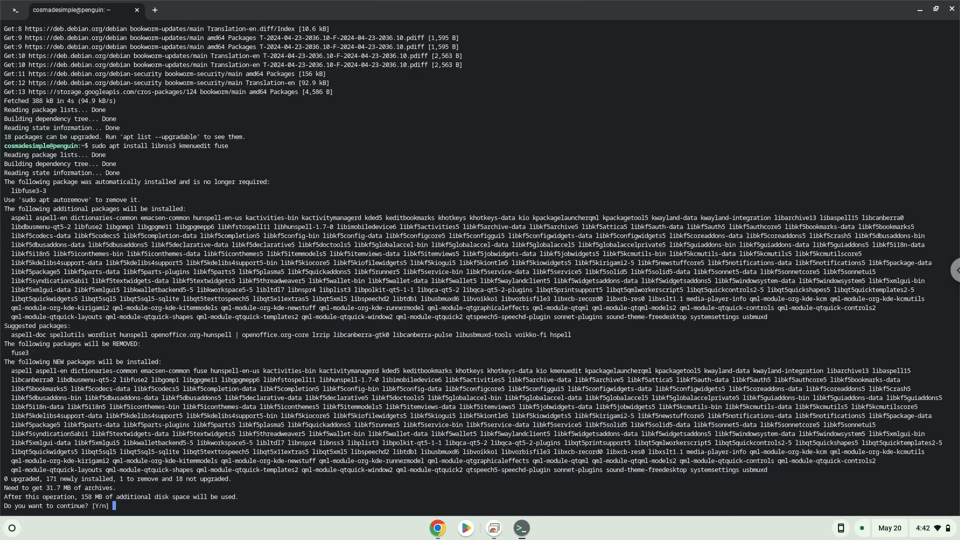
text(Y)
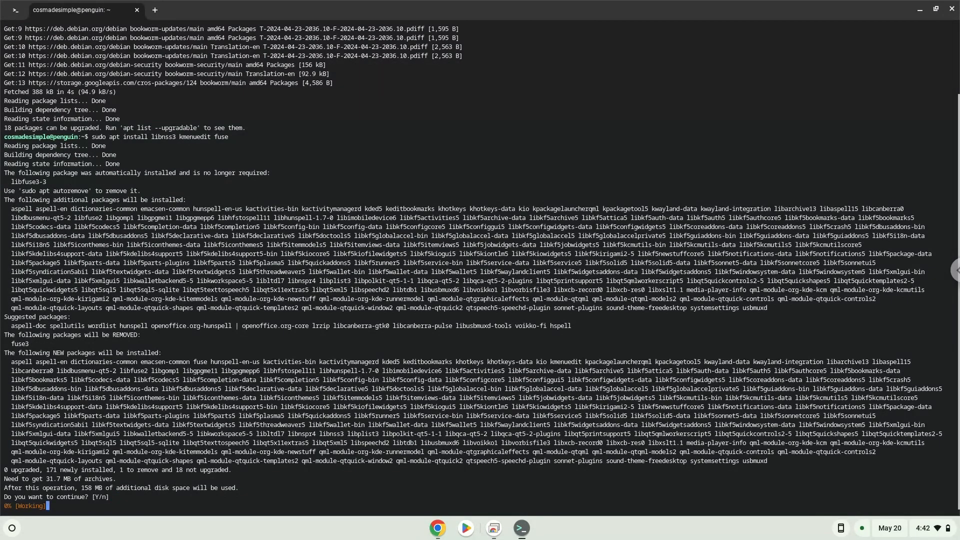
text(y)
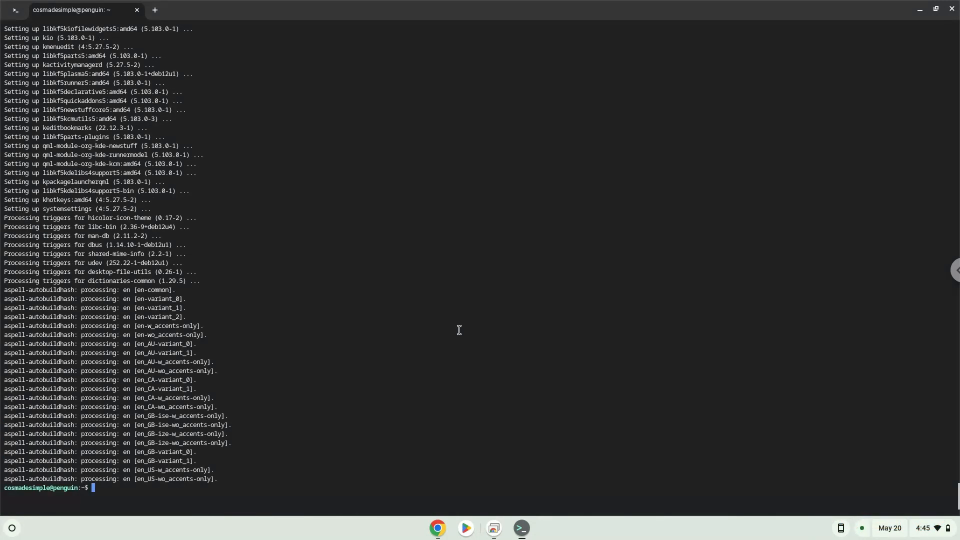
mouse_move(436, 528)
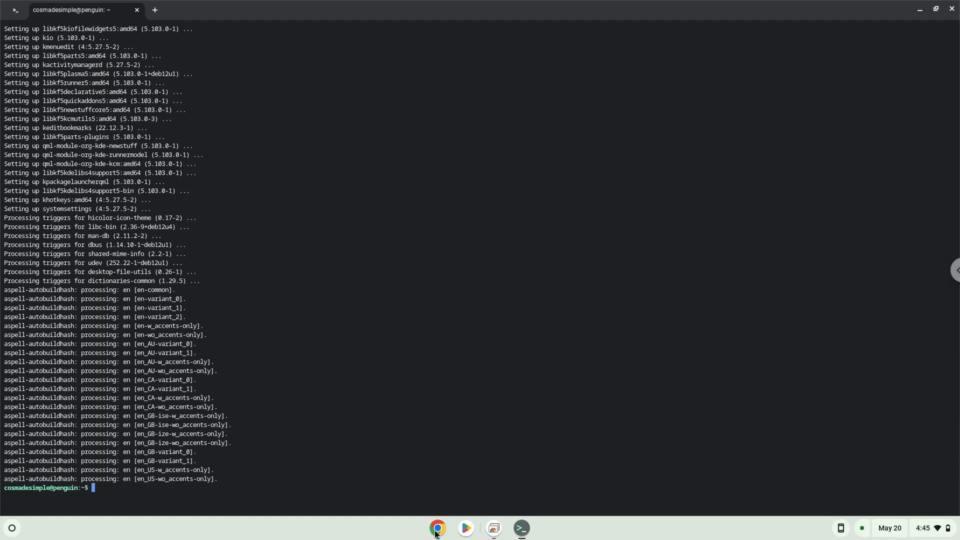
click(437, 528)
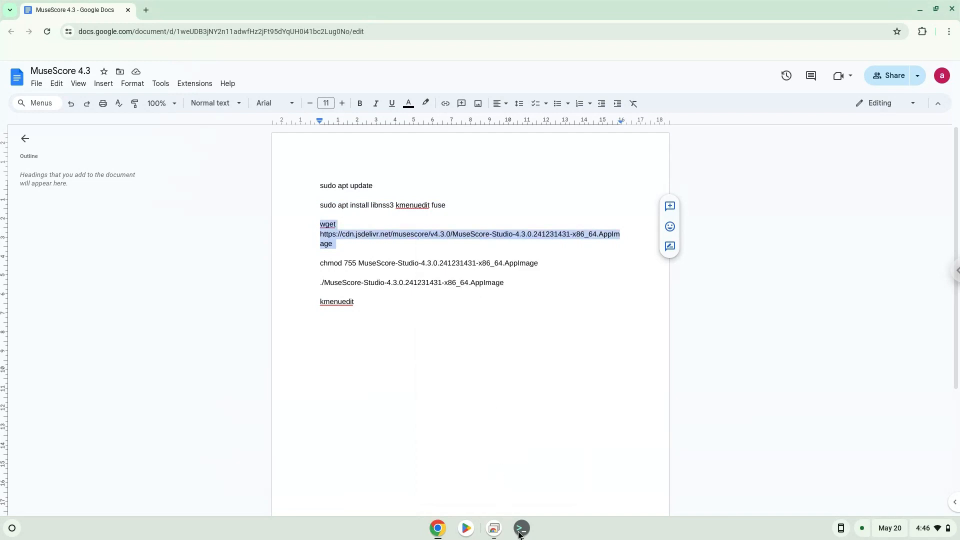
- Run the wget command for the MuseScore Studio 4.3.0 AppImage in the penguin shell
click(520, 527)
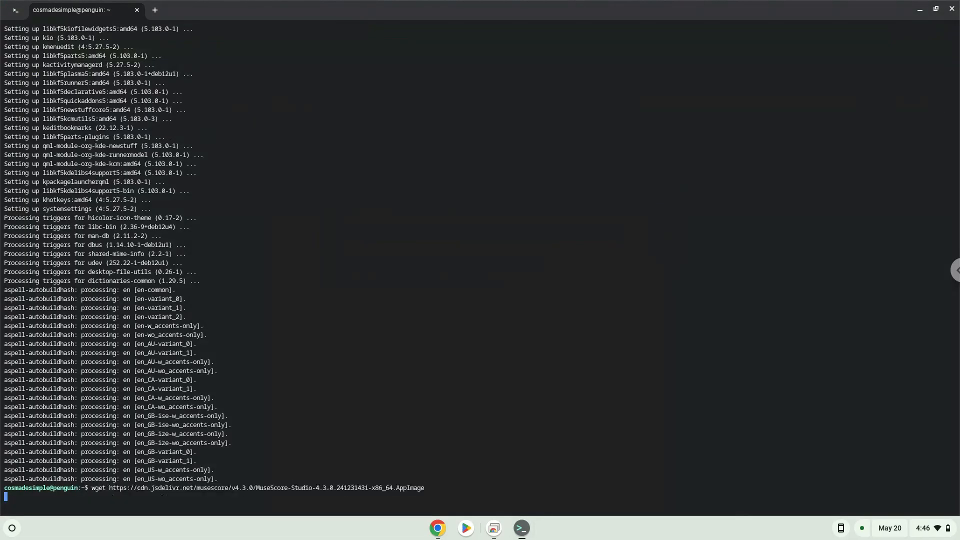
key(Return)
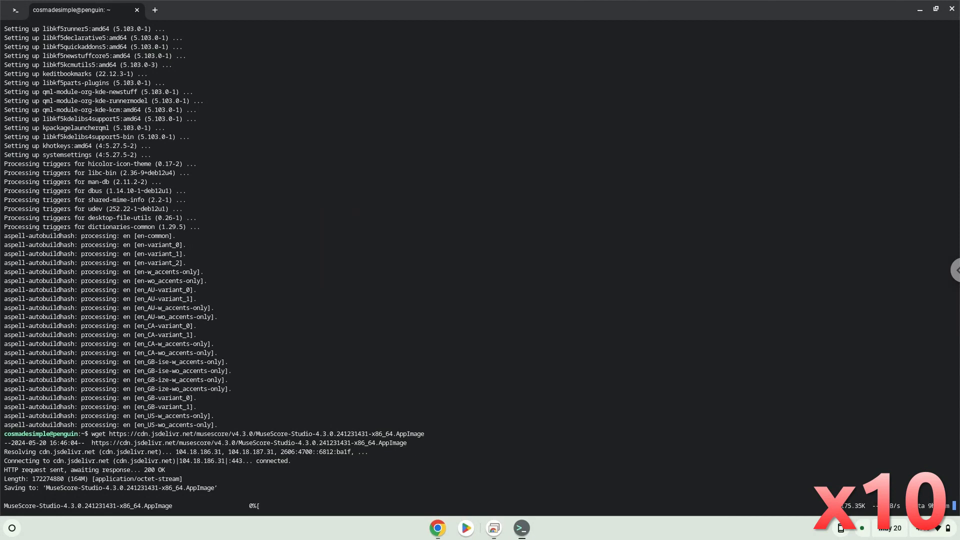
mouse_move(466, 409)
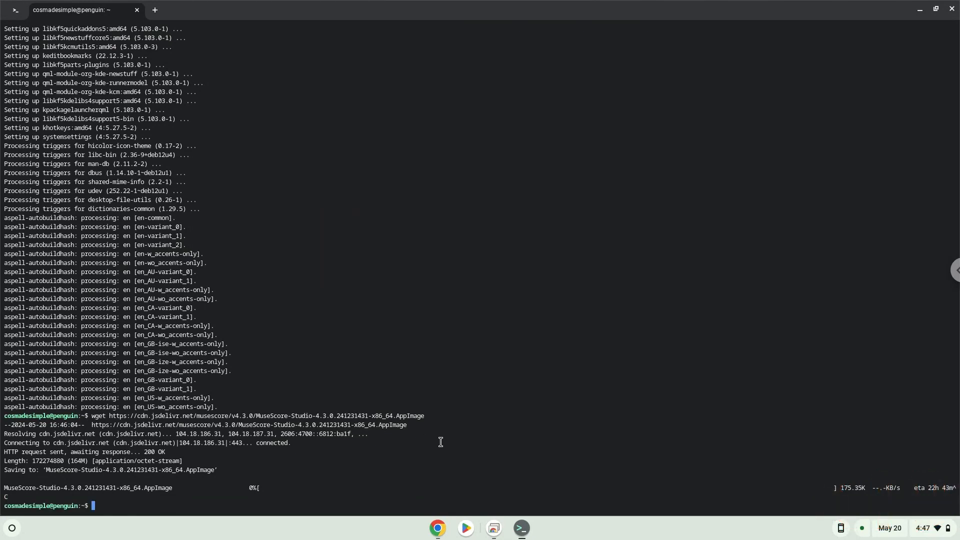
- Delete the partial MuseScore AppImage from Linux files using the Files app
click(11, 527)
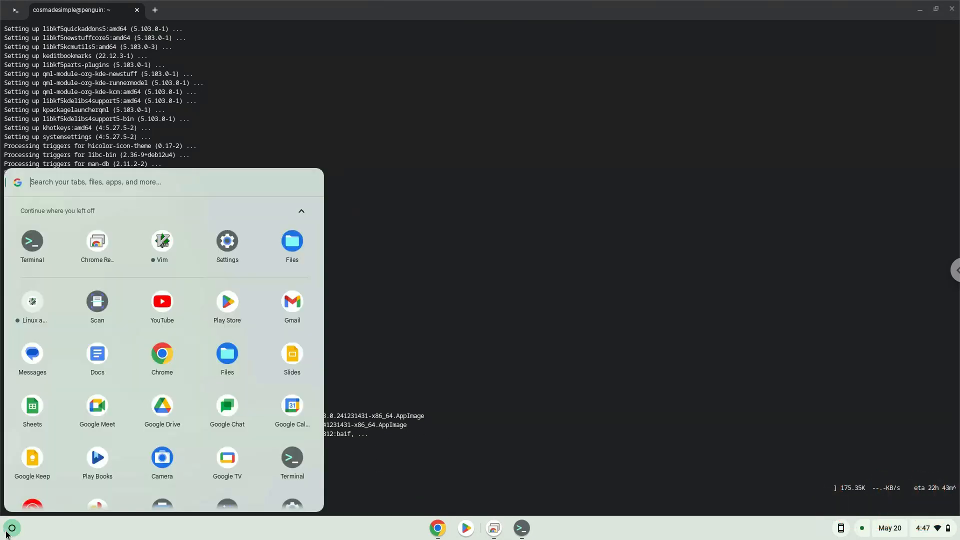
mouse_move(292, 240)
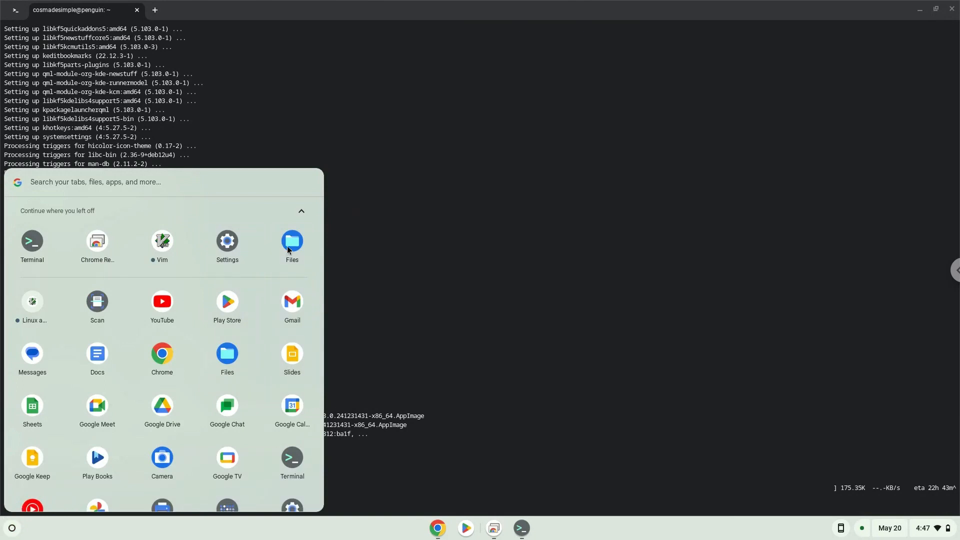
click(292, 244)
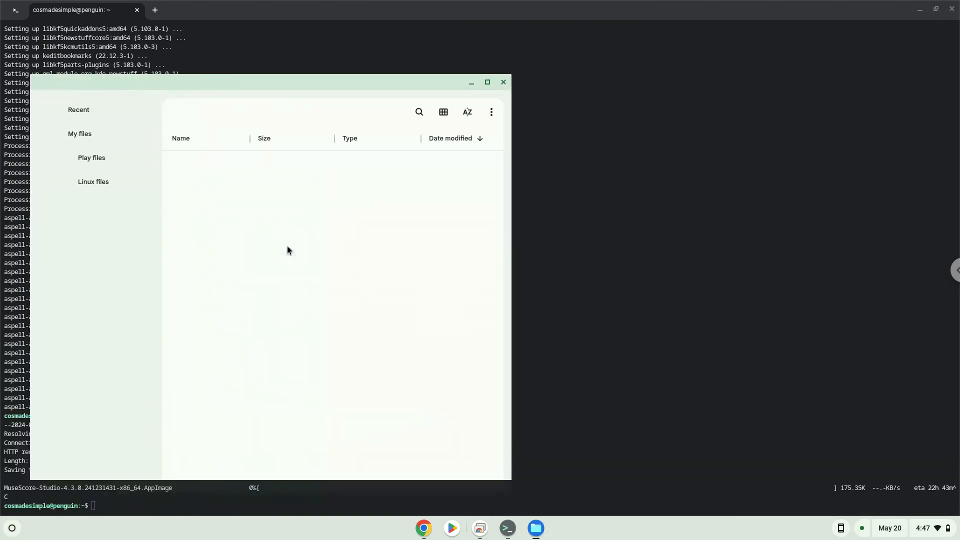
click(80, 134)
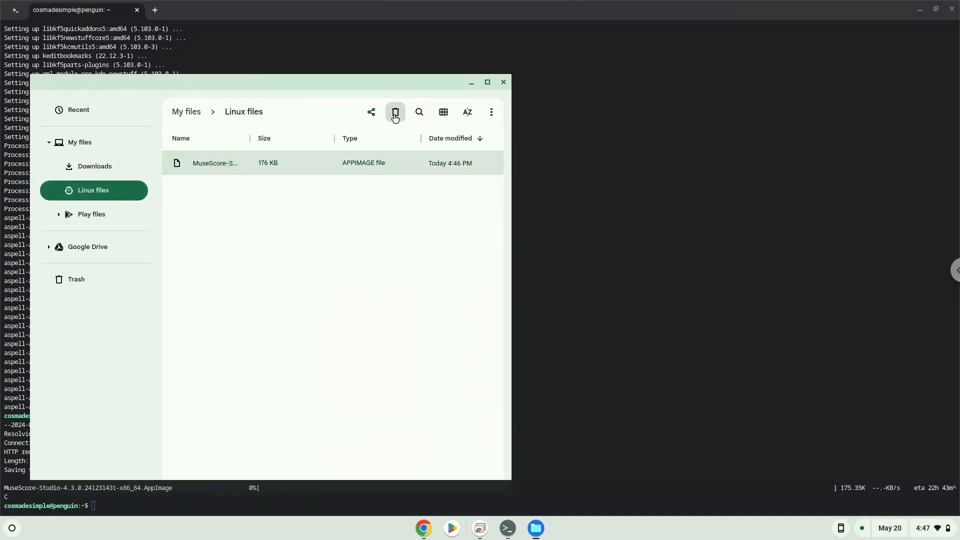
click(395, 112)
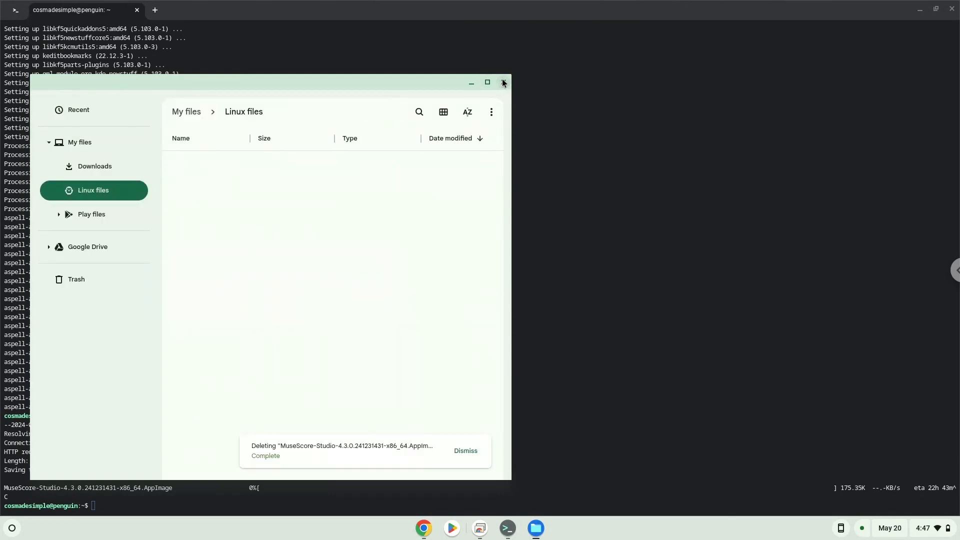
- Close Files and make the downloaded MuseScore AppImage executable with chmod 755
click(502, 82)
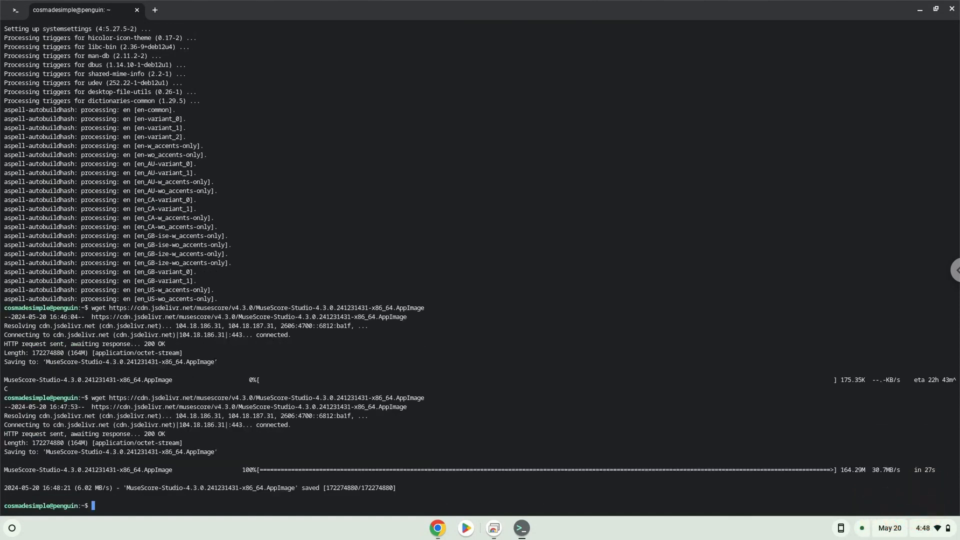
mouse_move(508, 463)
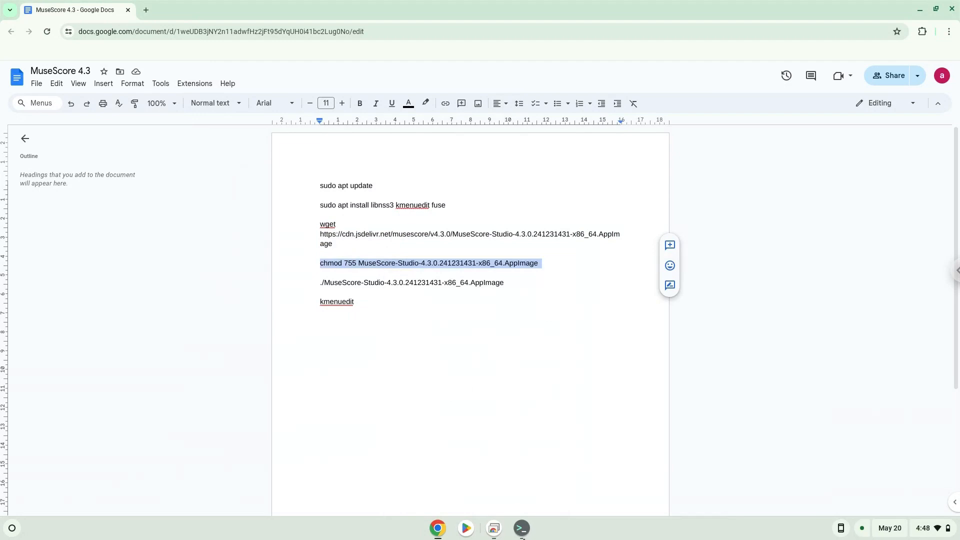
click(520, 528)
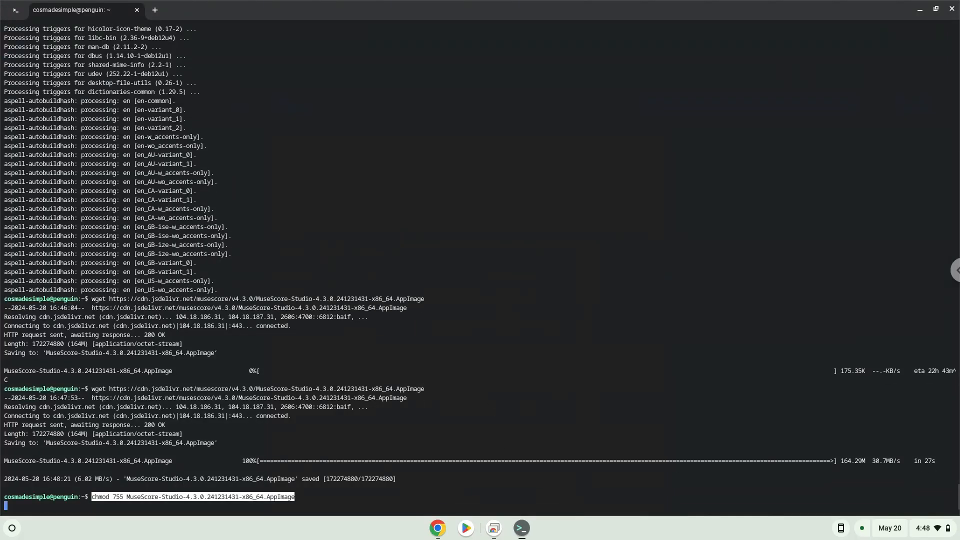
key(Return)
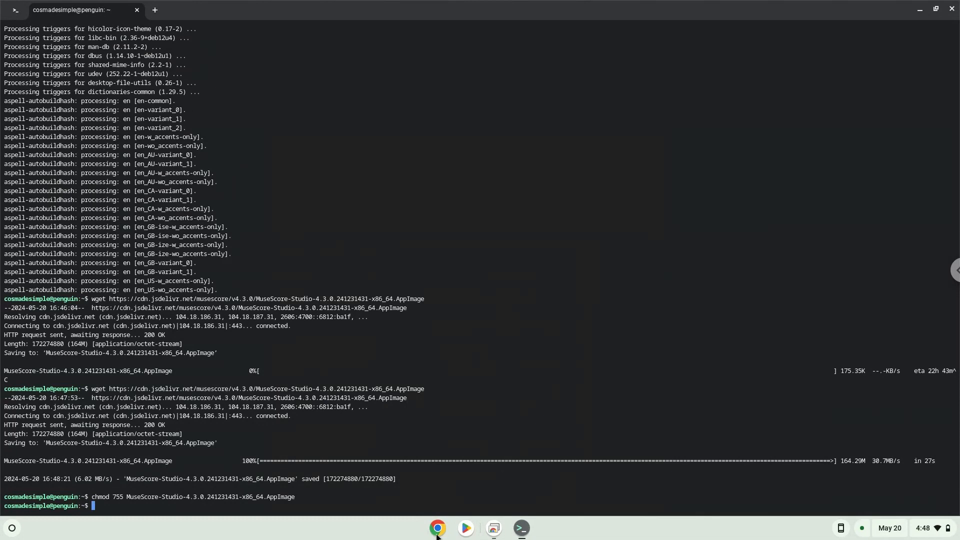
- Copy the ./MuseScore-Studio launch line from the notes and switch back to Terminal
click(437, 527)
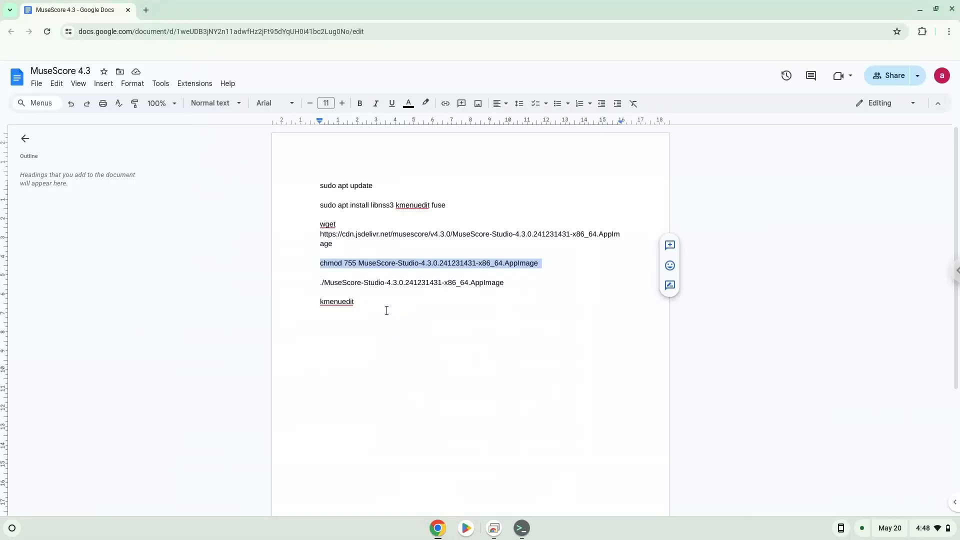
right_click(361, 282)
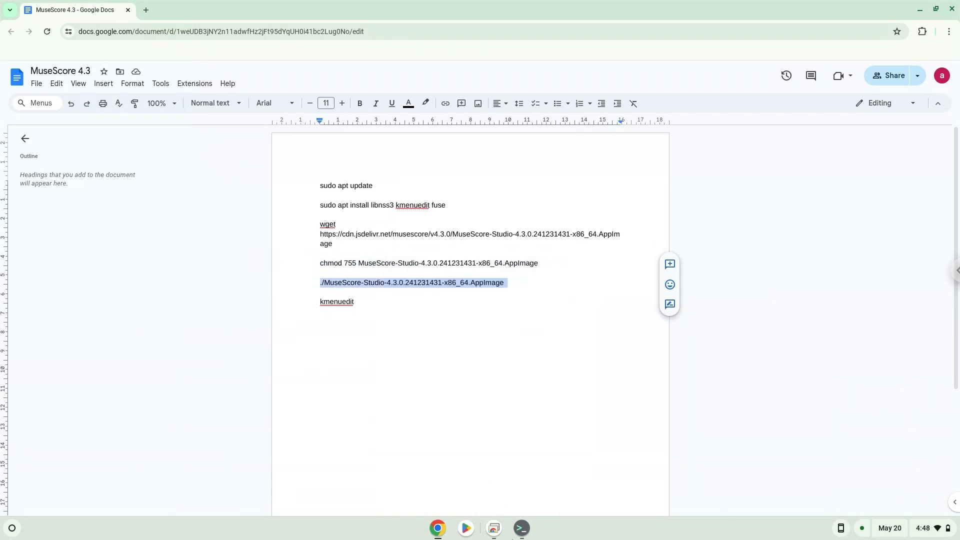
click(520, 528)
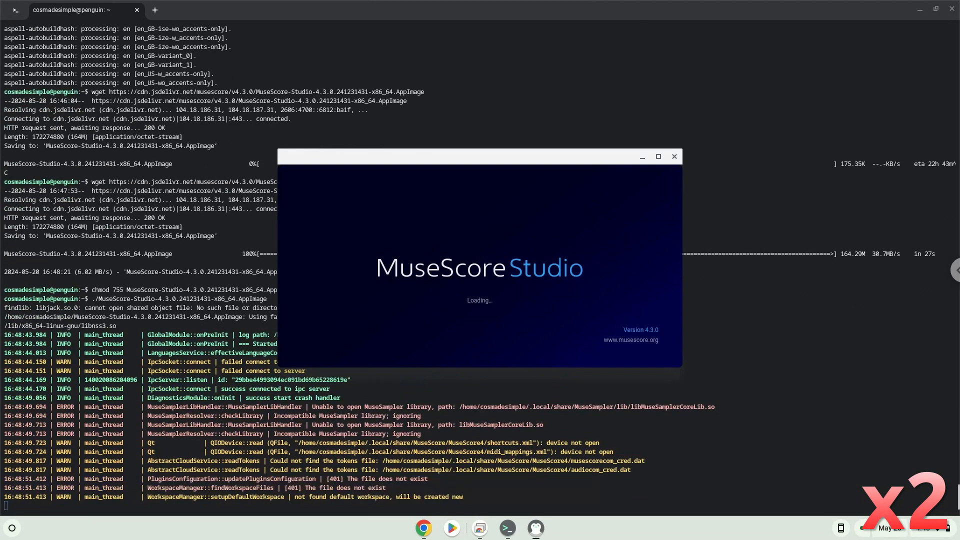
- Dismiss MuseScore 4.3.0's welcome setup, answer the cancel prompt, and quit the app
scroll(down, 3)
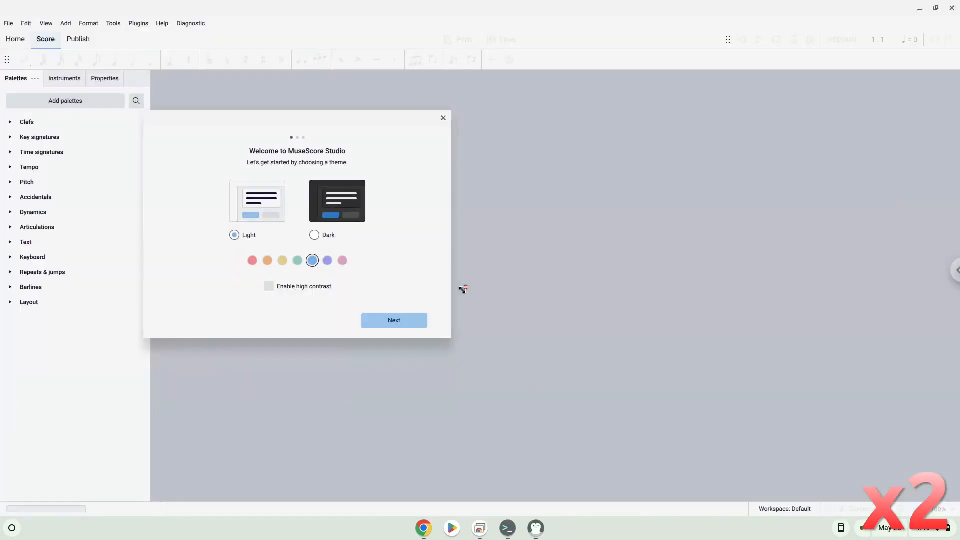
click(442, 117)
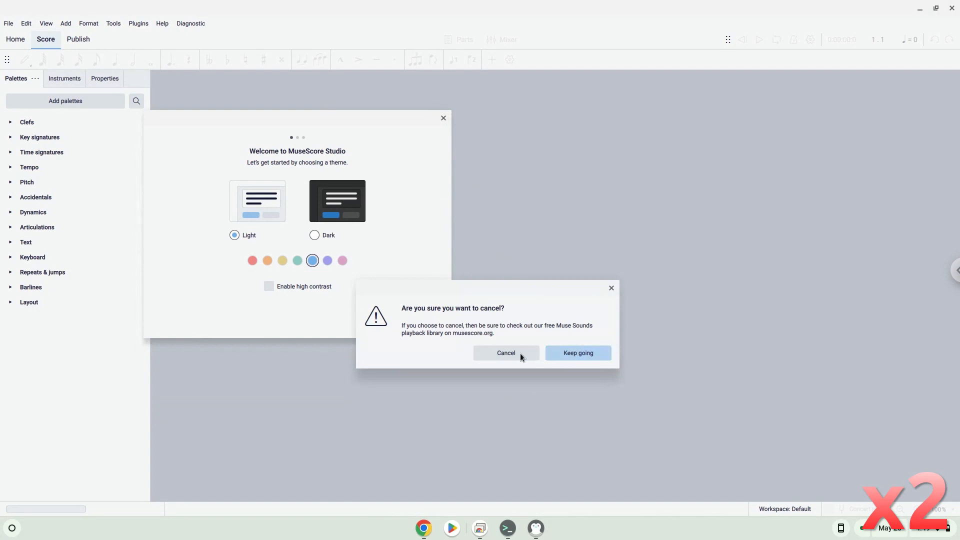
click(576, 353)
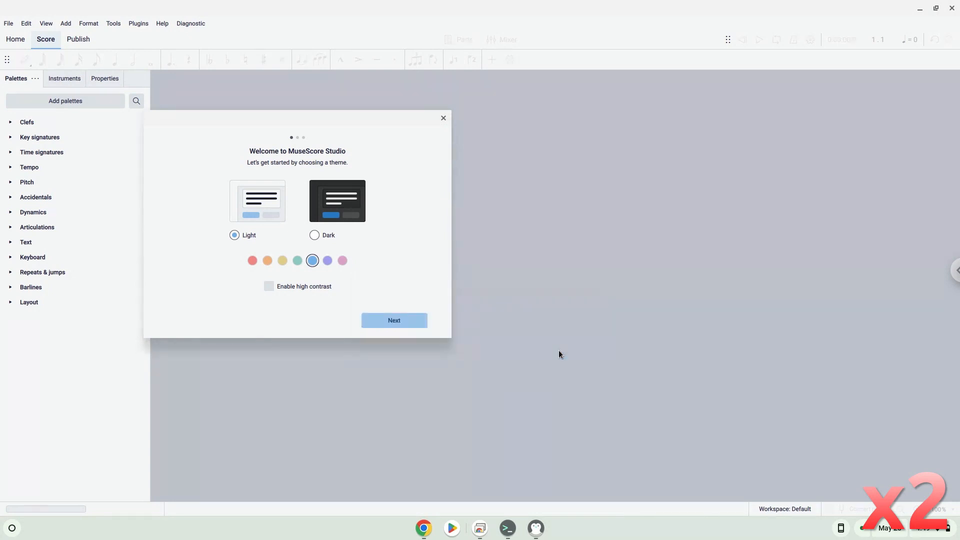
click(442, 117)
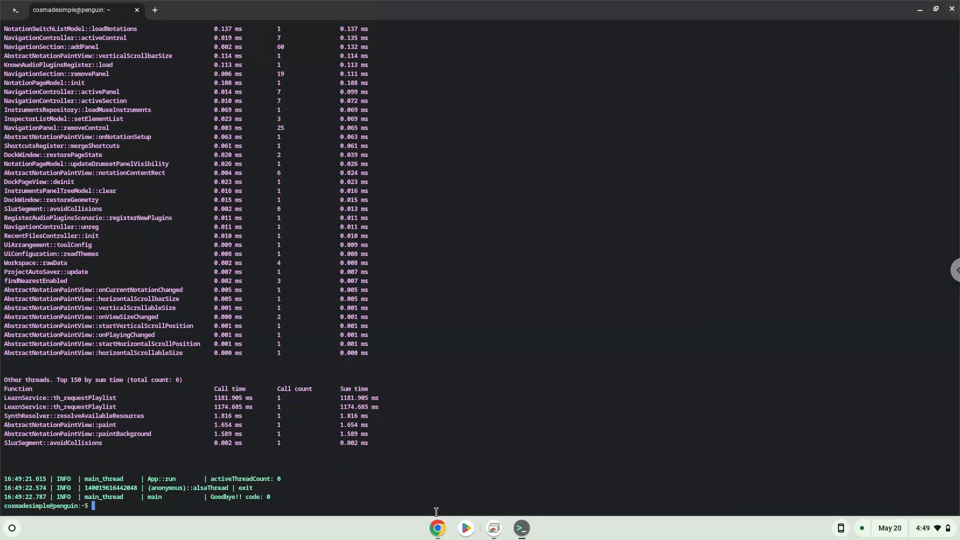
- Copy kmenuedit from the notes and run it in Terminal to open the KDE Menu Editor
click(437, 528)
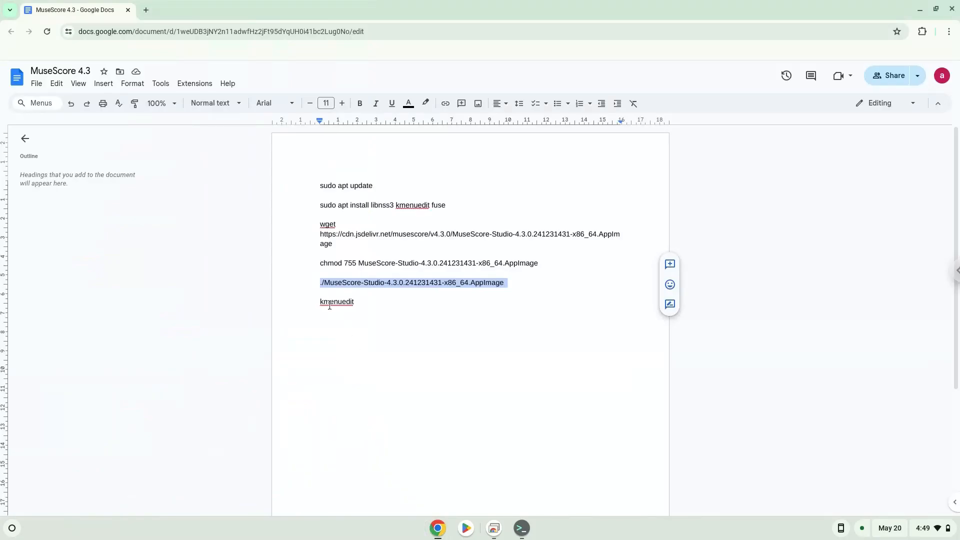
right_click(335, 302)
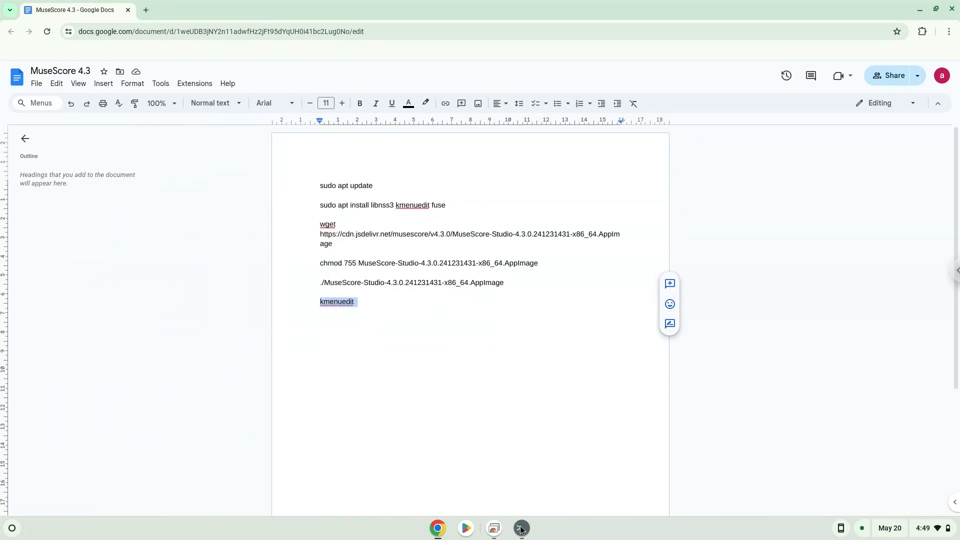
click(520, 528)
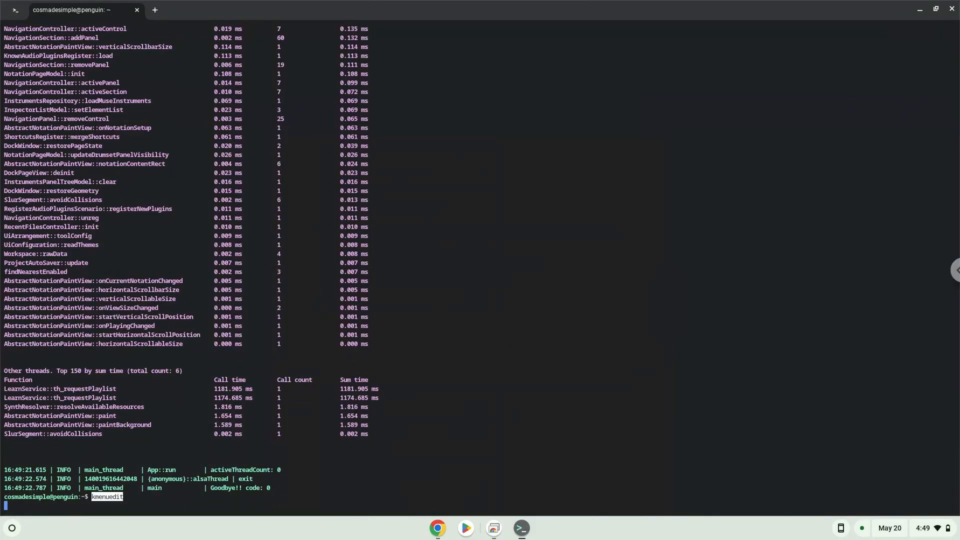
key(Return)
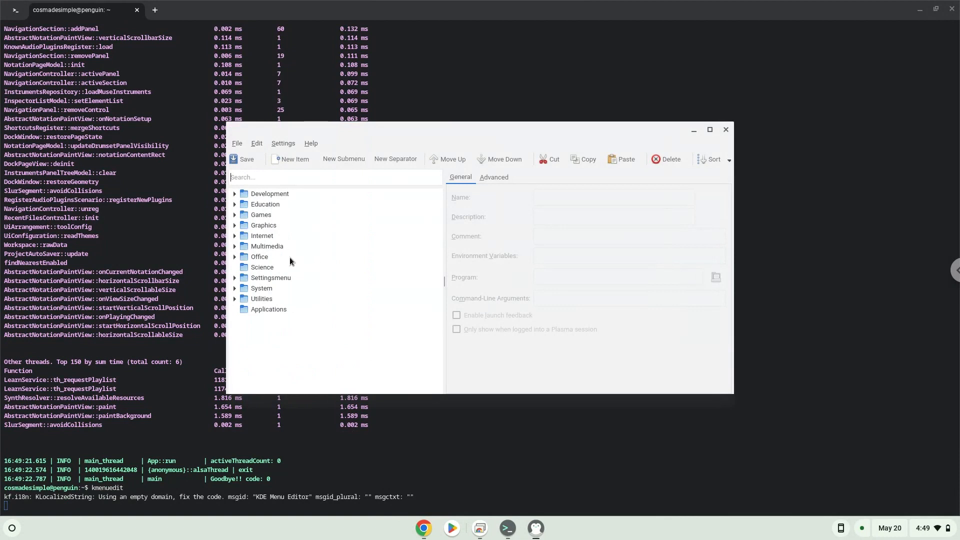
mouse_move(270, 309)
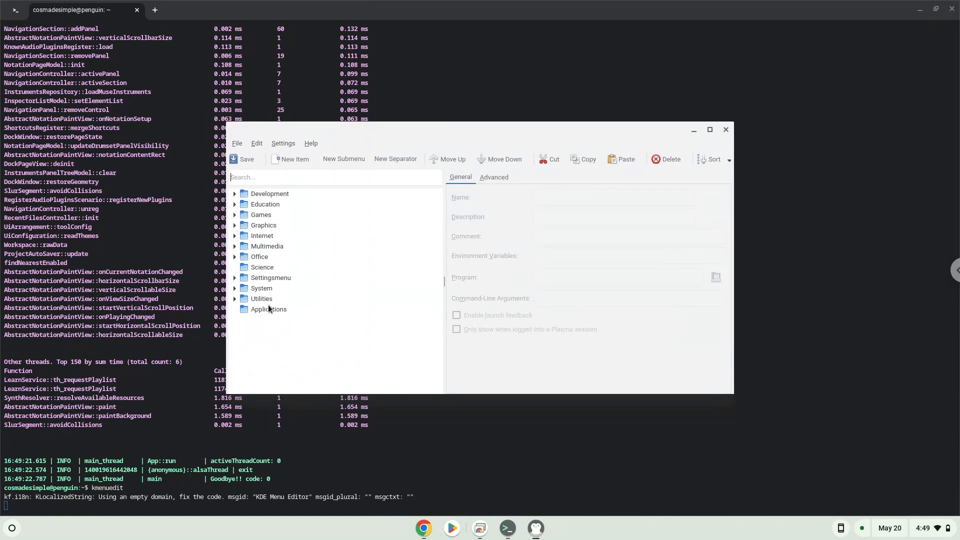
- Add a new menu item named 'musescore' inside the Applications submenu
click(268, 309)
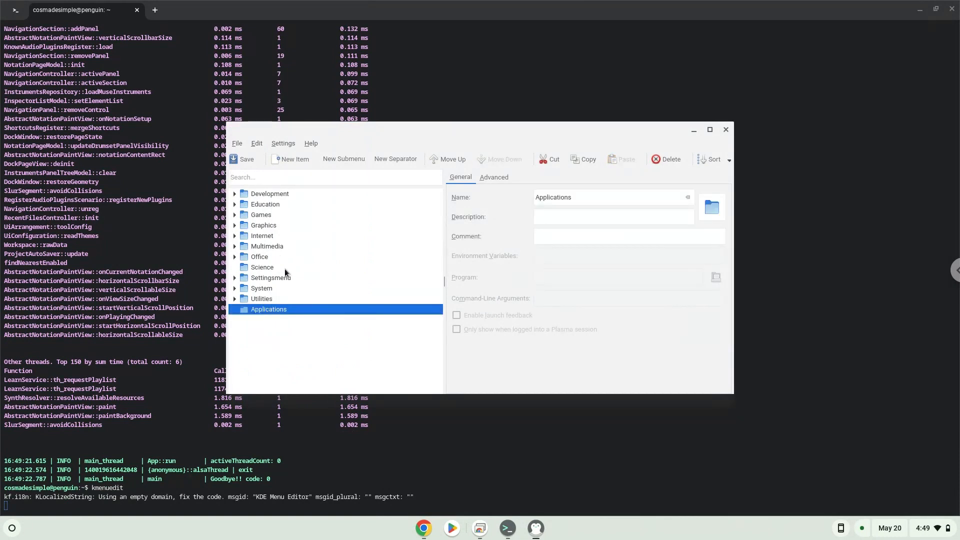
click(292, 159)
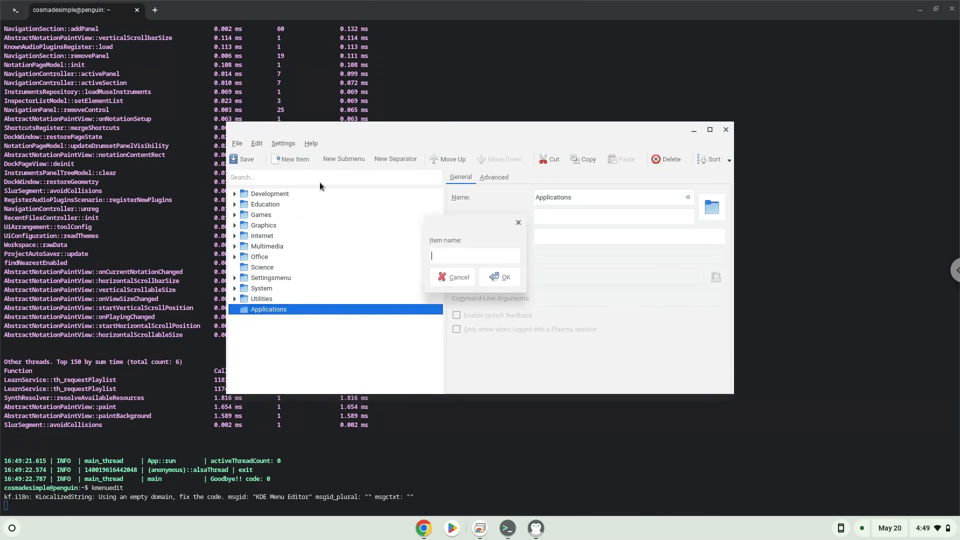
text(muse)
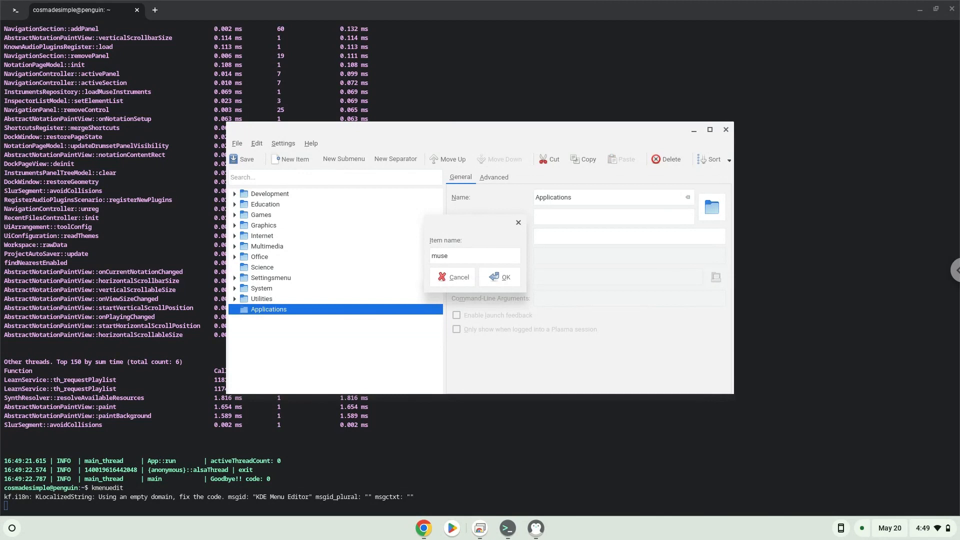
text(score)
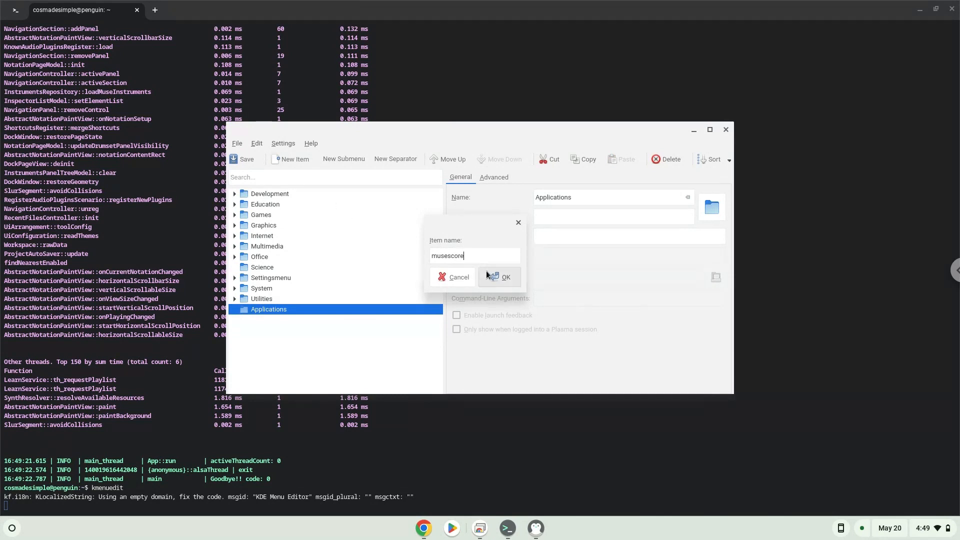
click(499, 276)
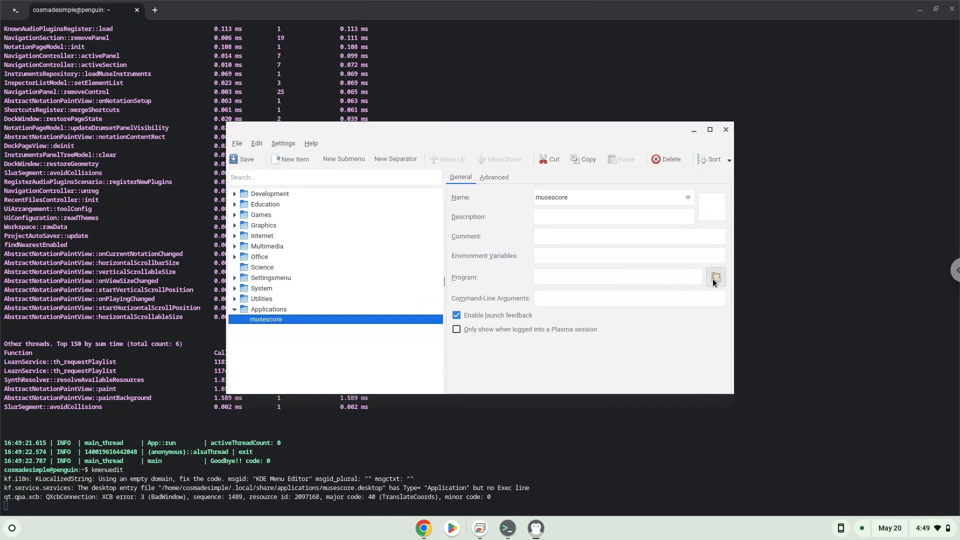
- Set the musescore entry's program to the MuseScore Studio AppImage and close KDE Menu Editor
click(714, 277)
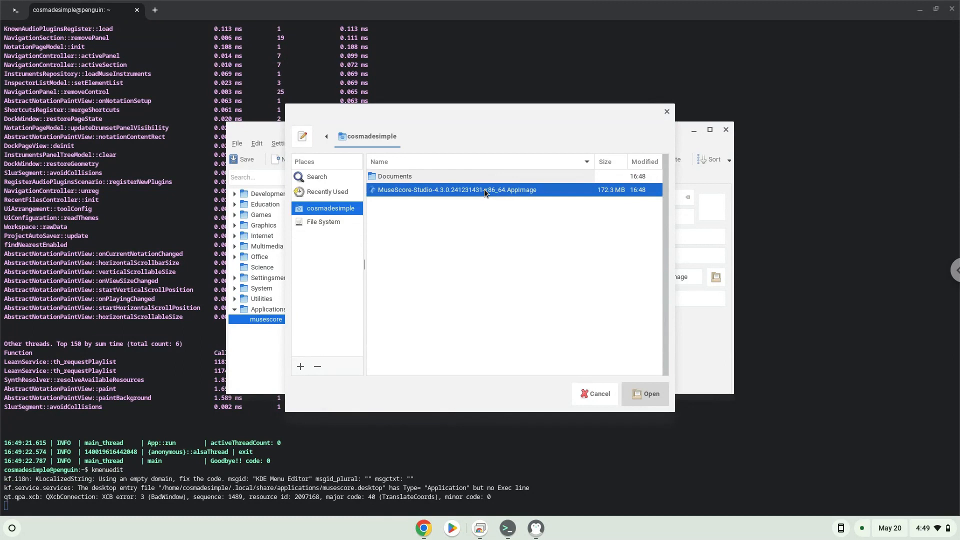
click(643, 393)
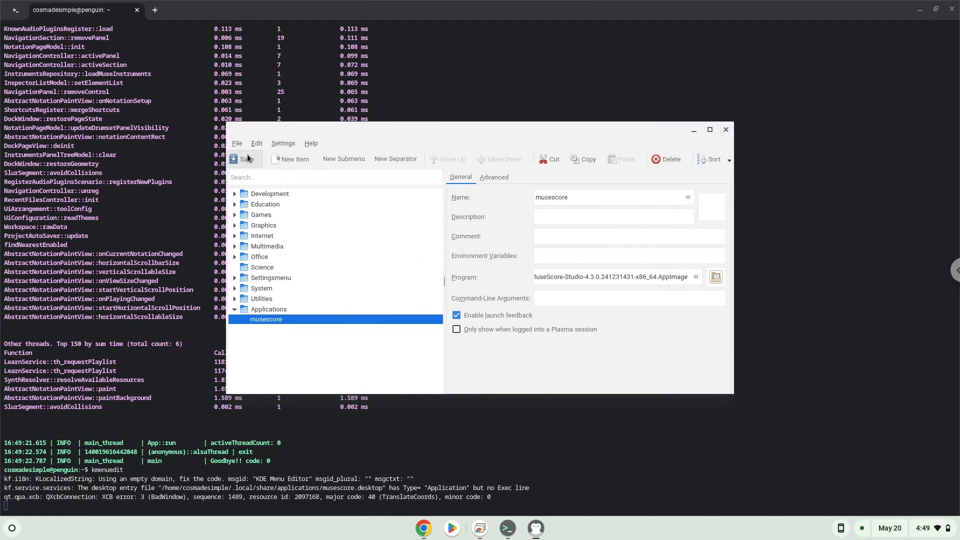
mouse_move(717, 131)
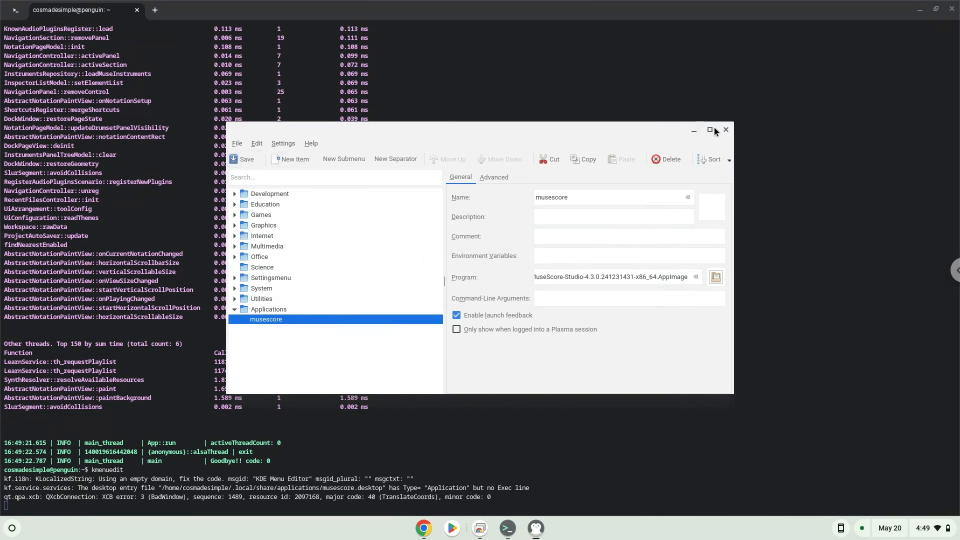
click(726, 130)
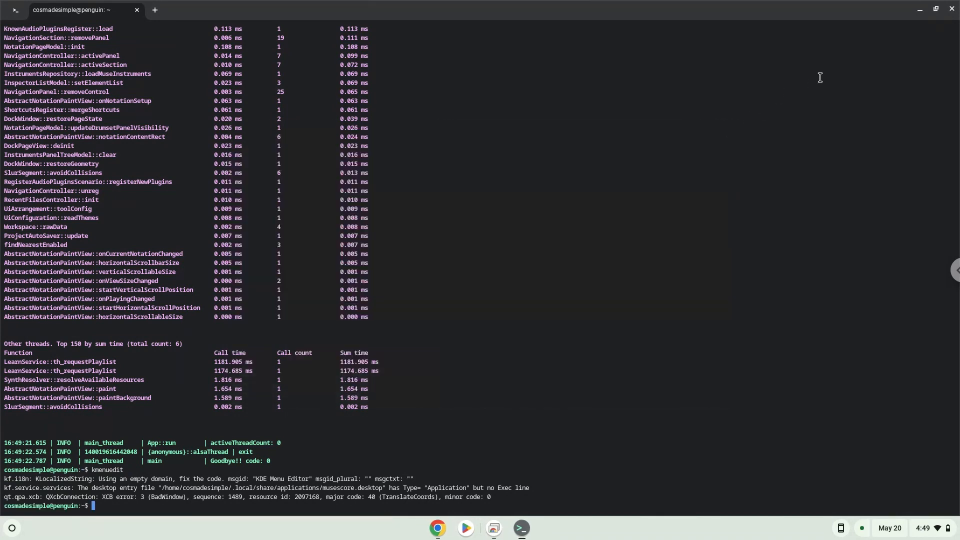
click(437, 527)
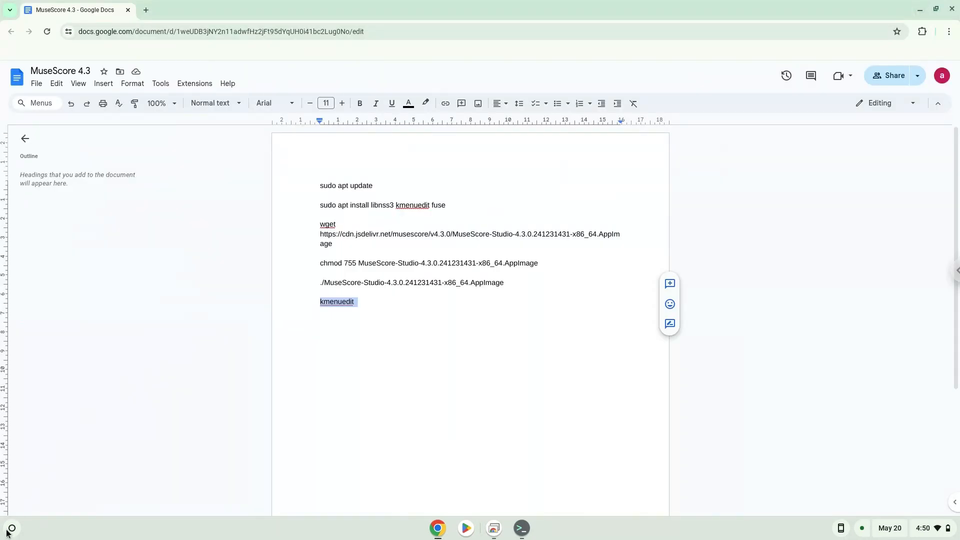
- Bring up the Google Docs installation notes and minimize the browser window
click(10, 528)
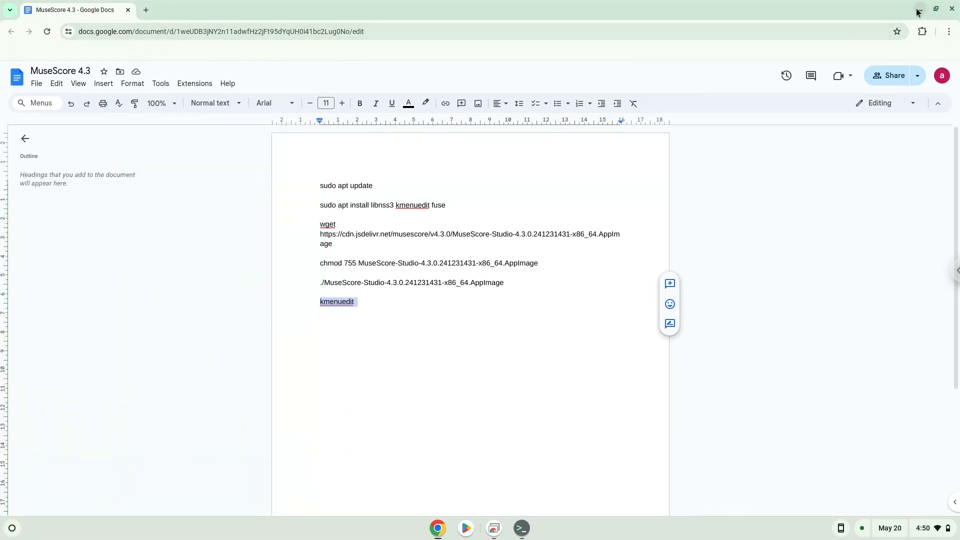
click(916, 9)
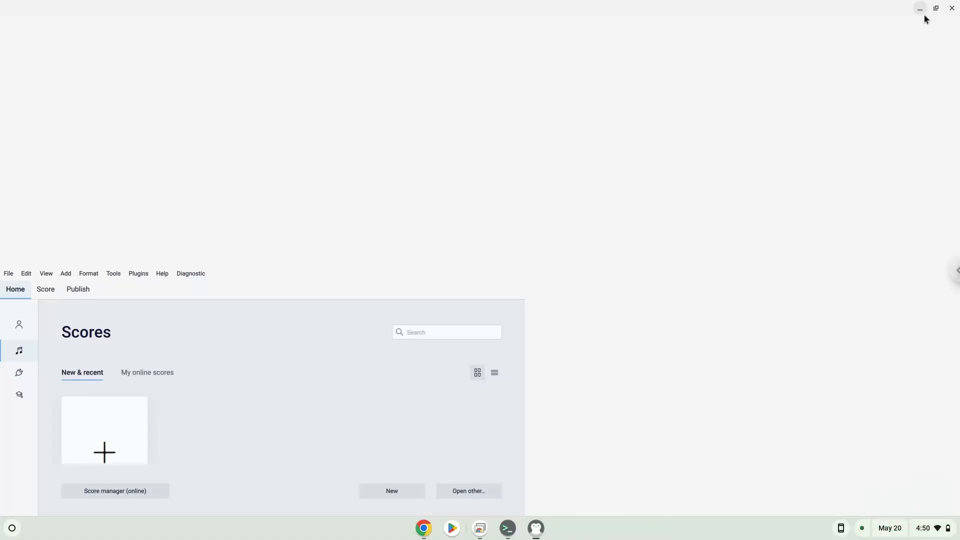
- Maximize the MuseScore Studio window and start a new score from the Home page
click(935, 7)
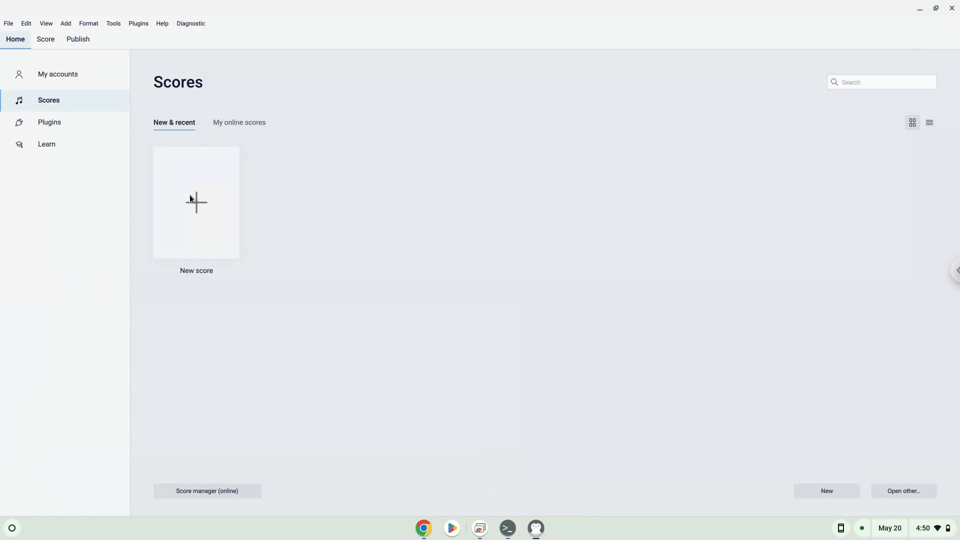
click(196, 202)
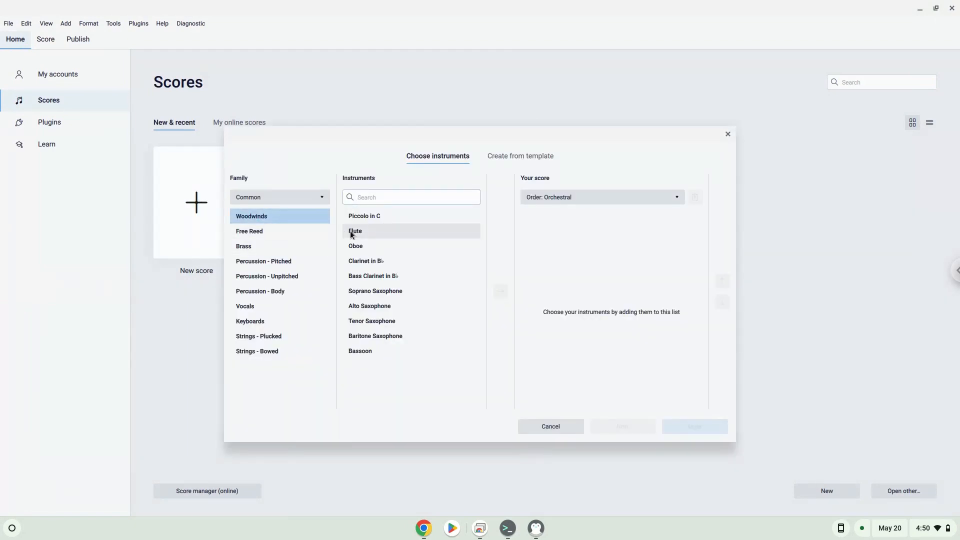
mouse_move(396, 238)
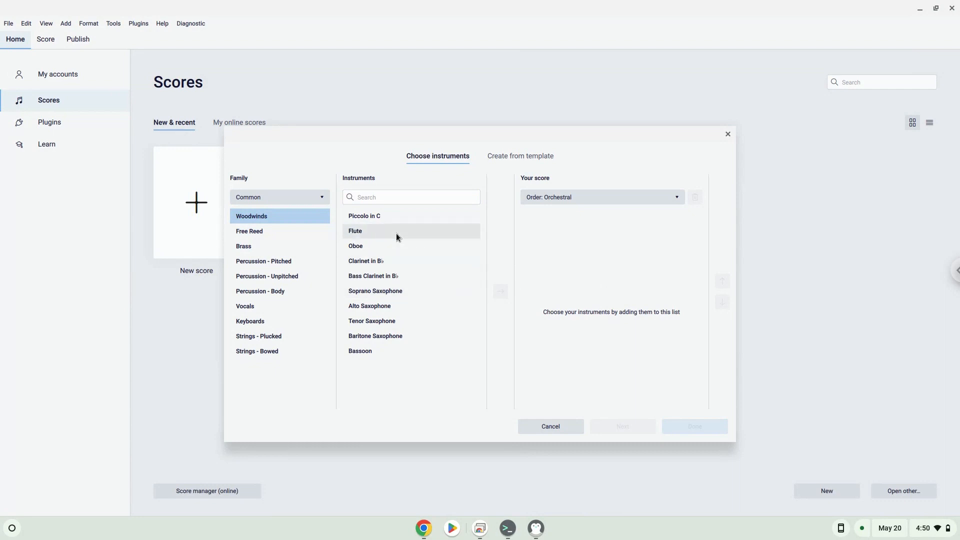
- Create a score with Flute, Soprano Saxophone, Piano and Women voices
click(355, 230)
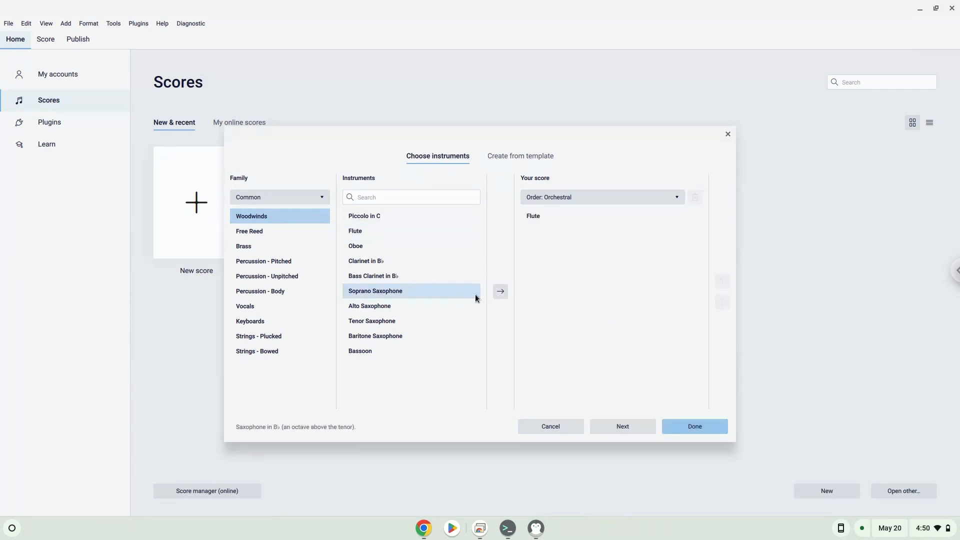
click(499, 291)
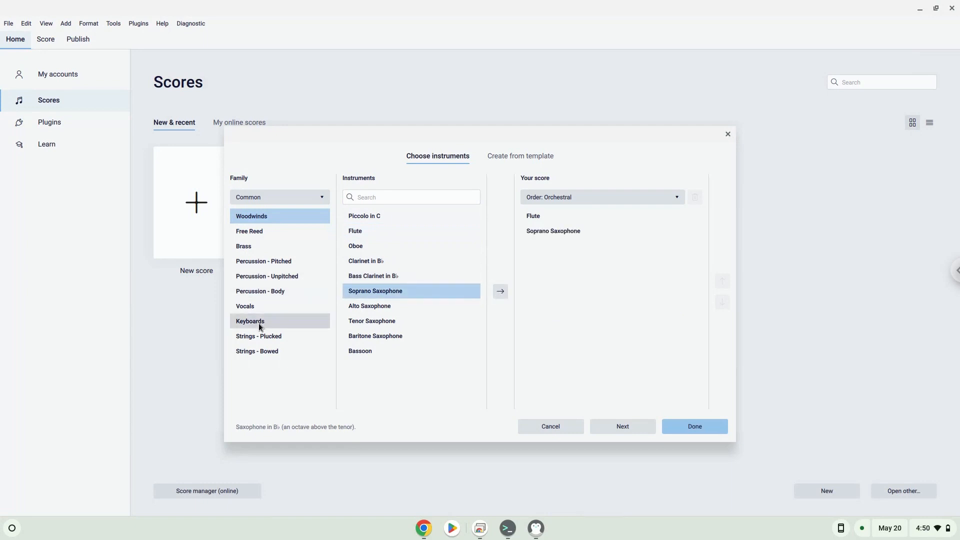
click(250, 321)
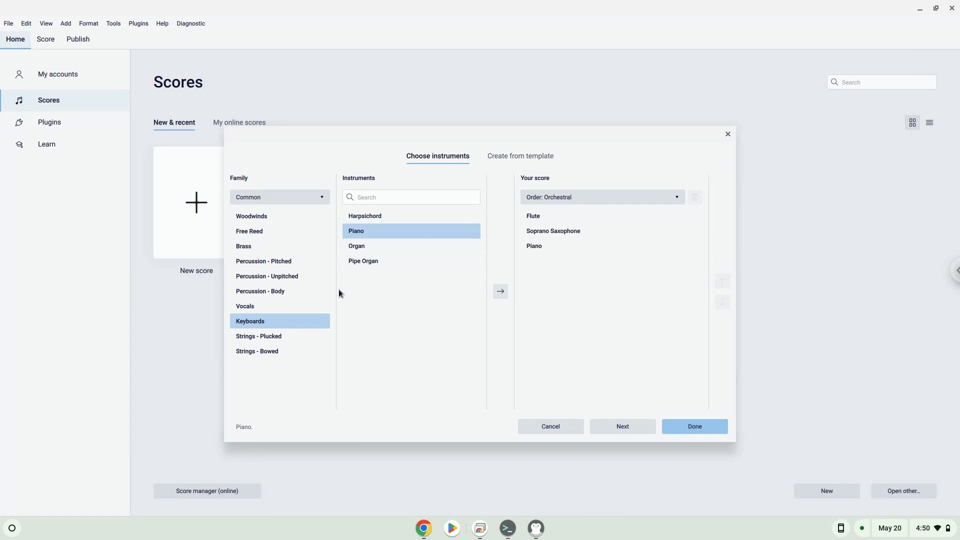
click(244, 305)
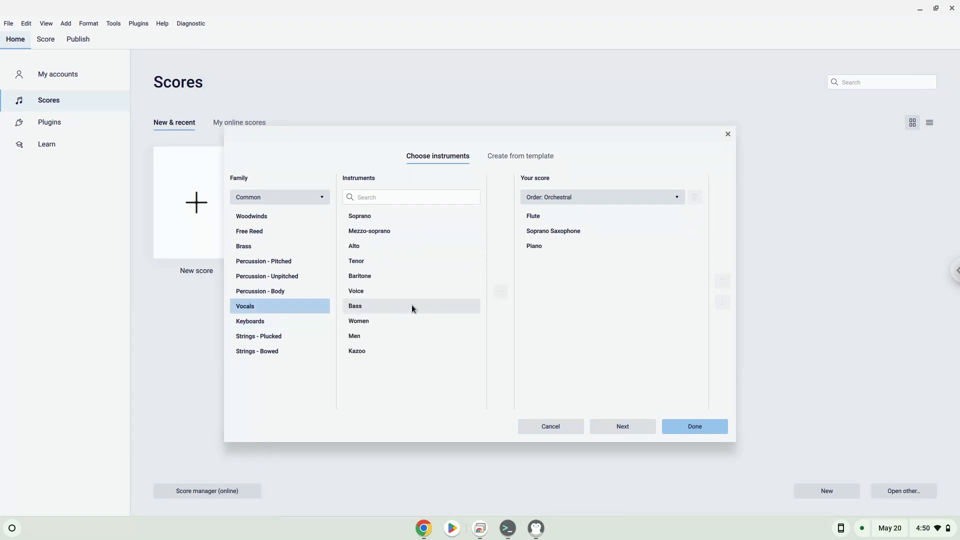
mouse_move(374, 321)
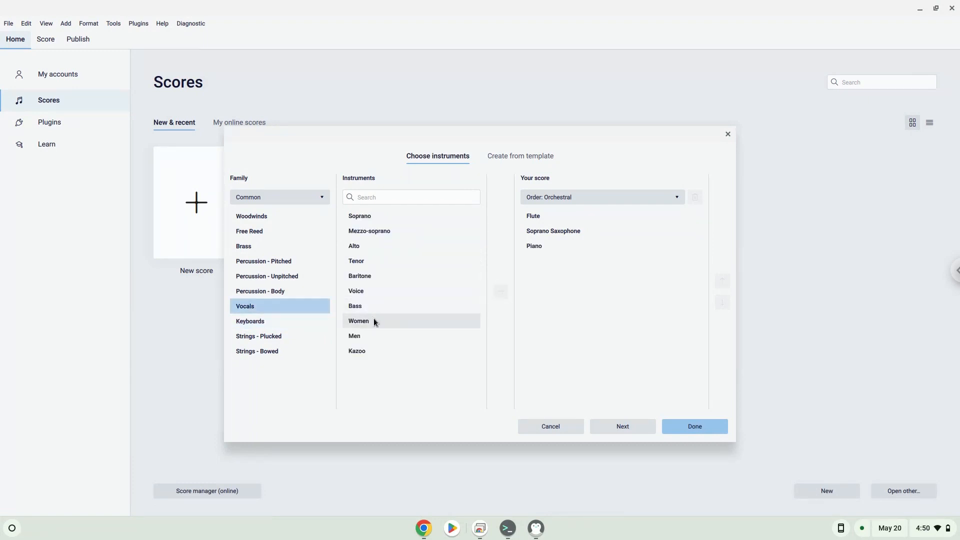
double_click(357, 320)
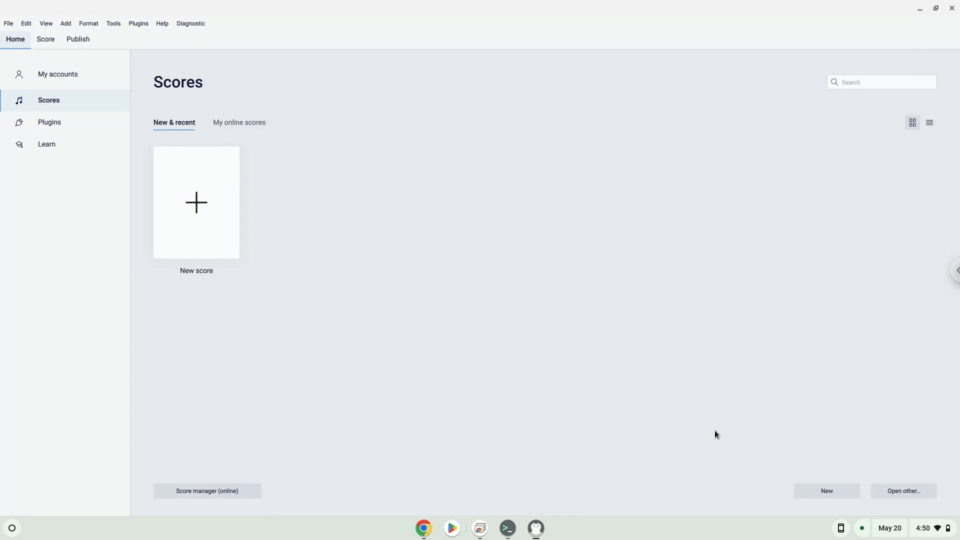
click(196, 202)
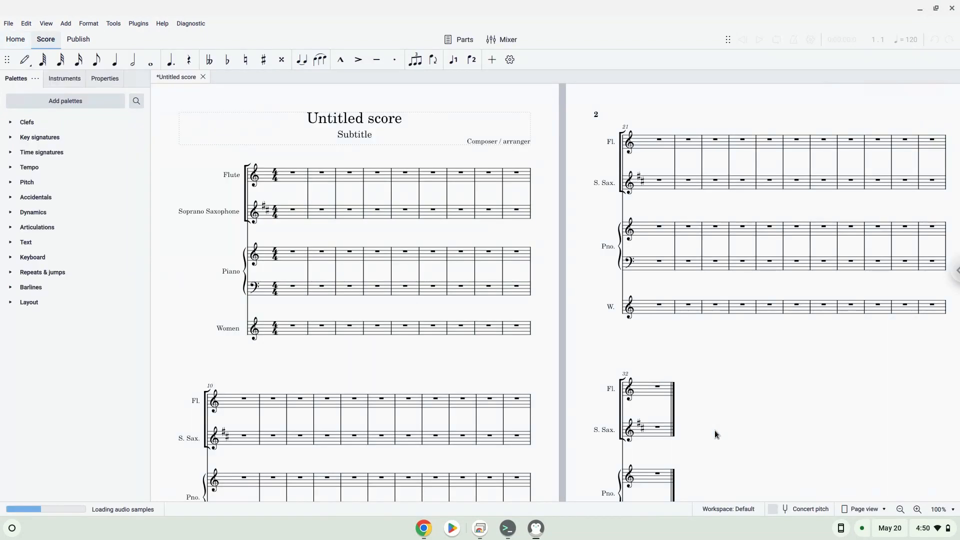